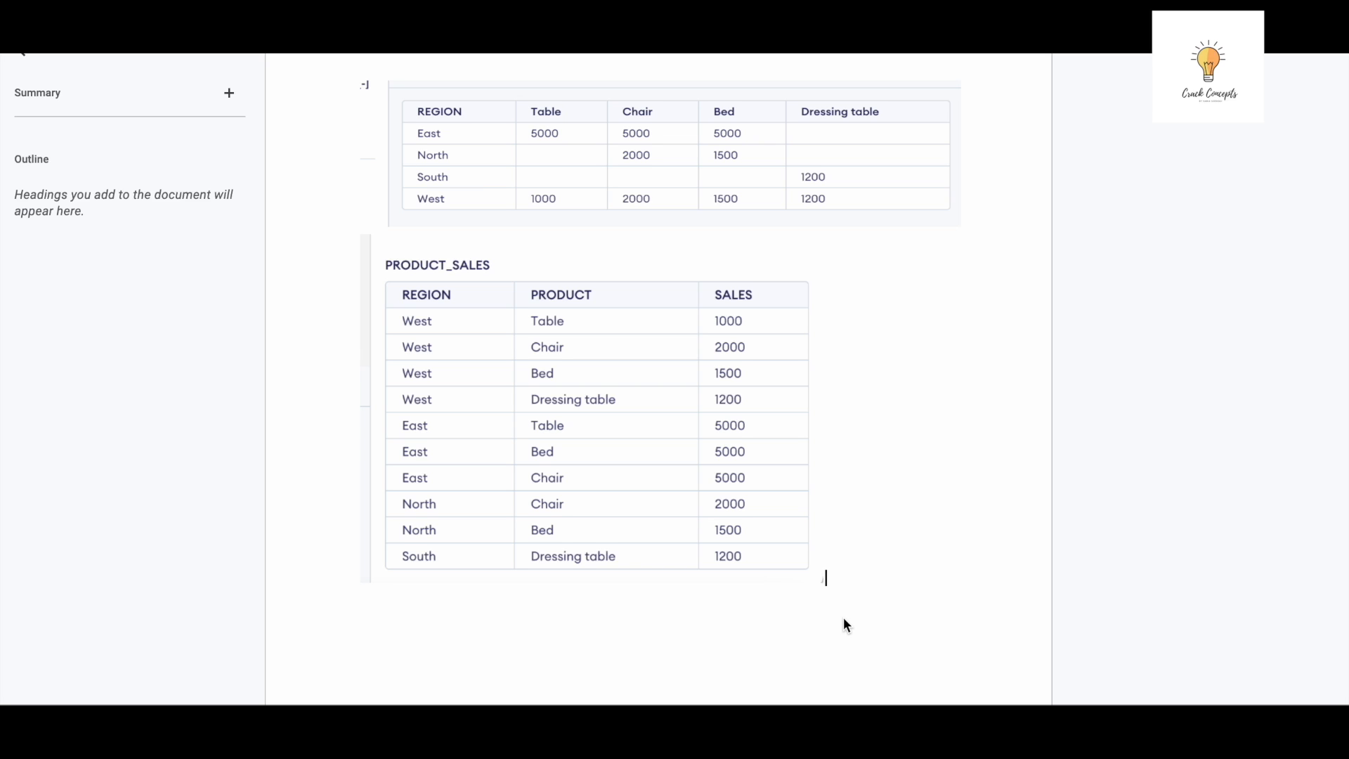
pyautogui.moveTo(724, 263)
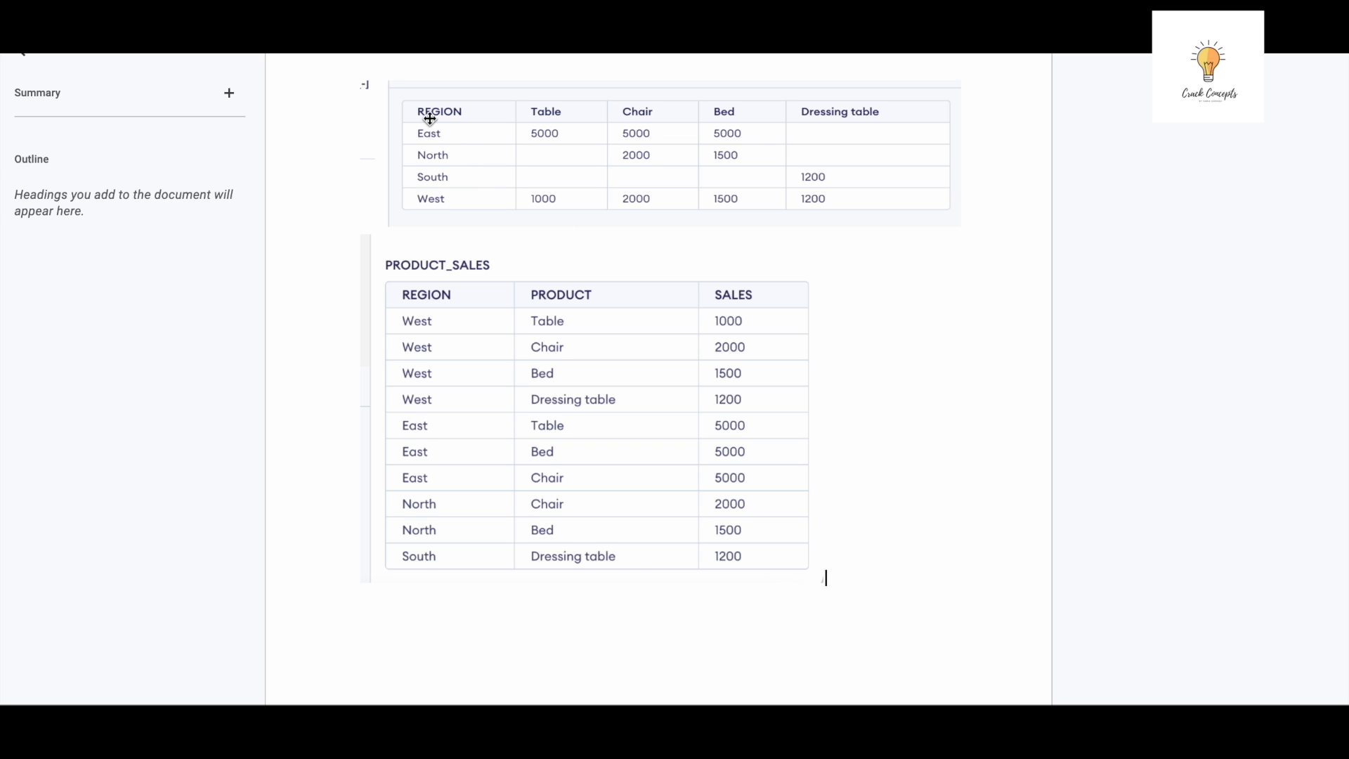
pyautogui.moveTo(809, 108)
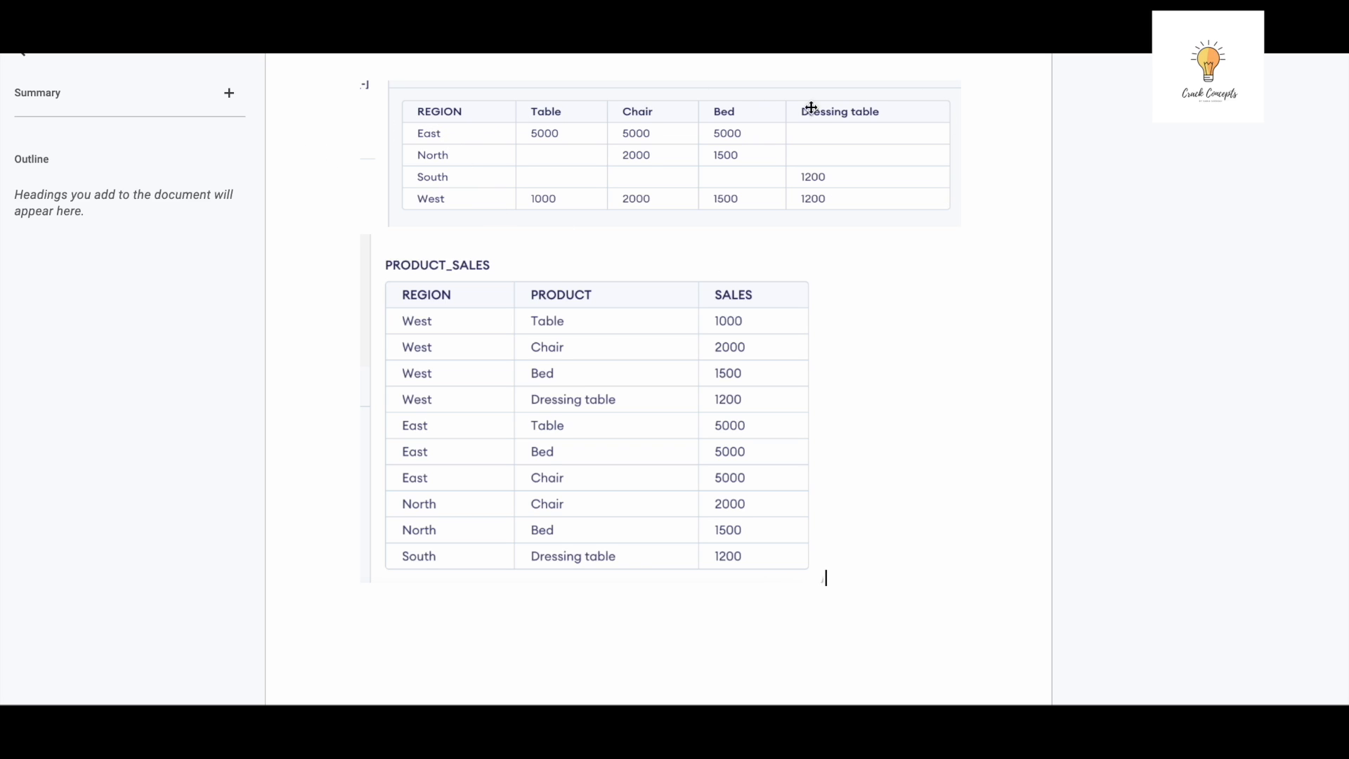
pyautogui.moveTo(687, 115)
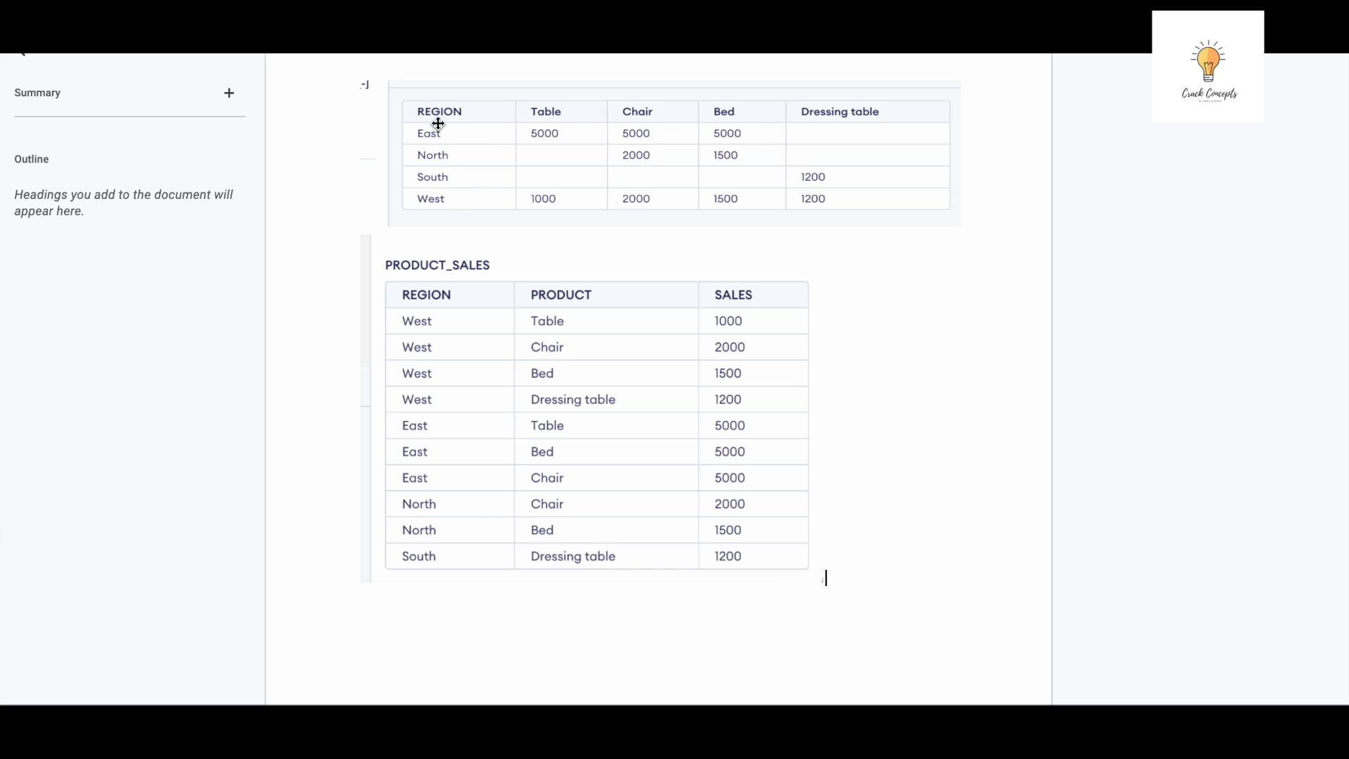
pyautogui.moveTo(465, 195)
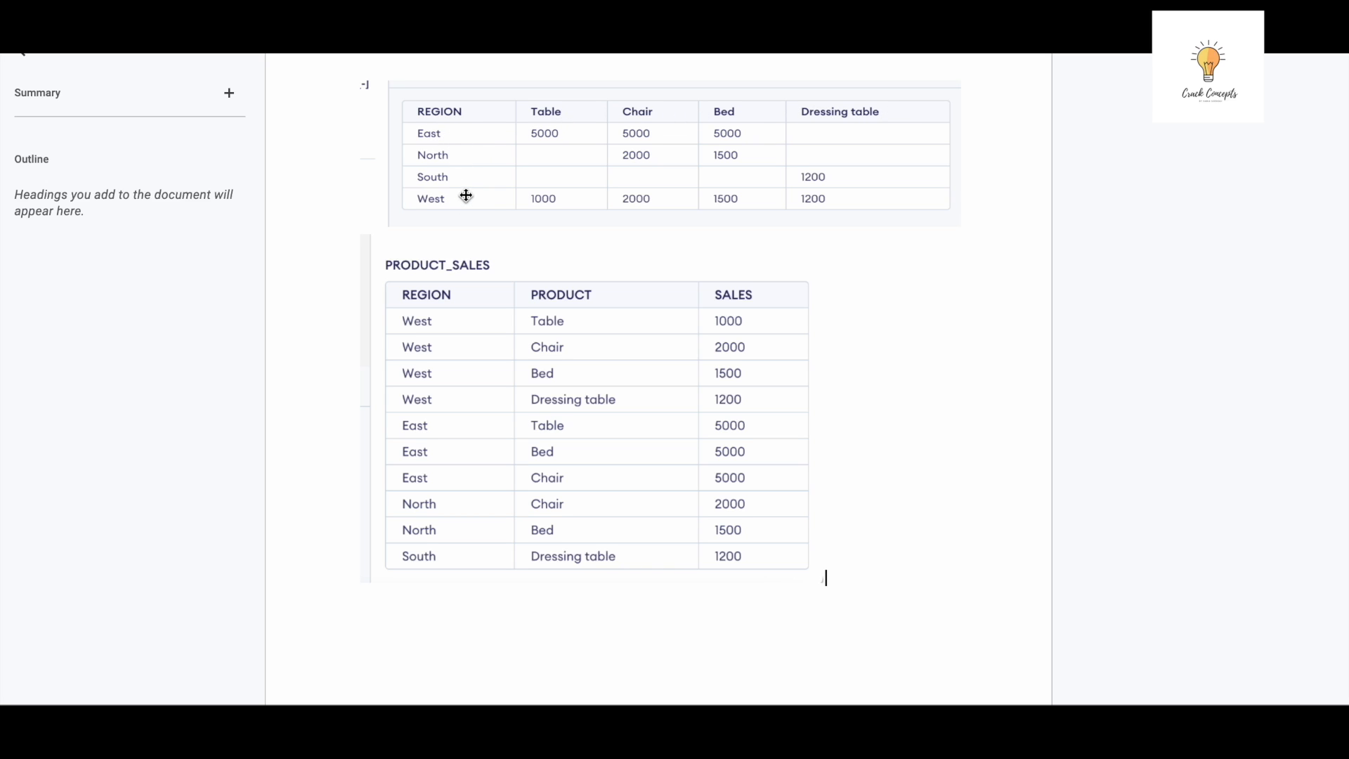
pyautogui.moveTo(516, 156)
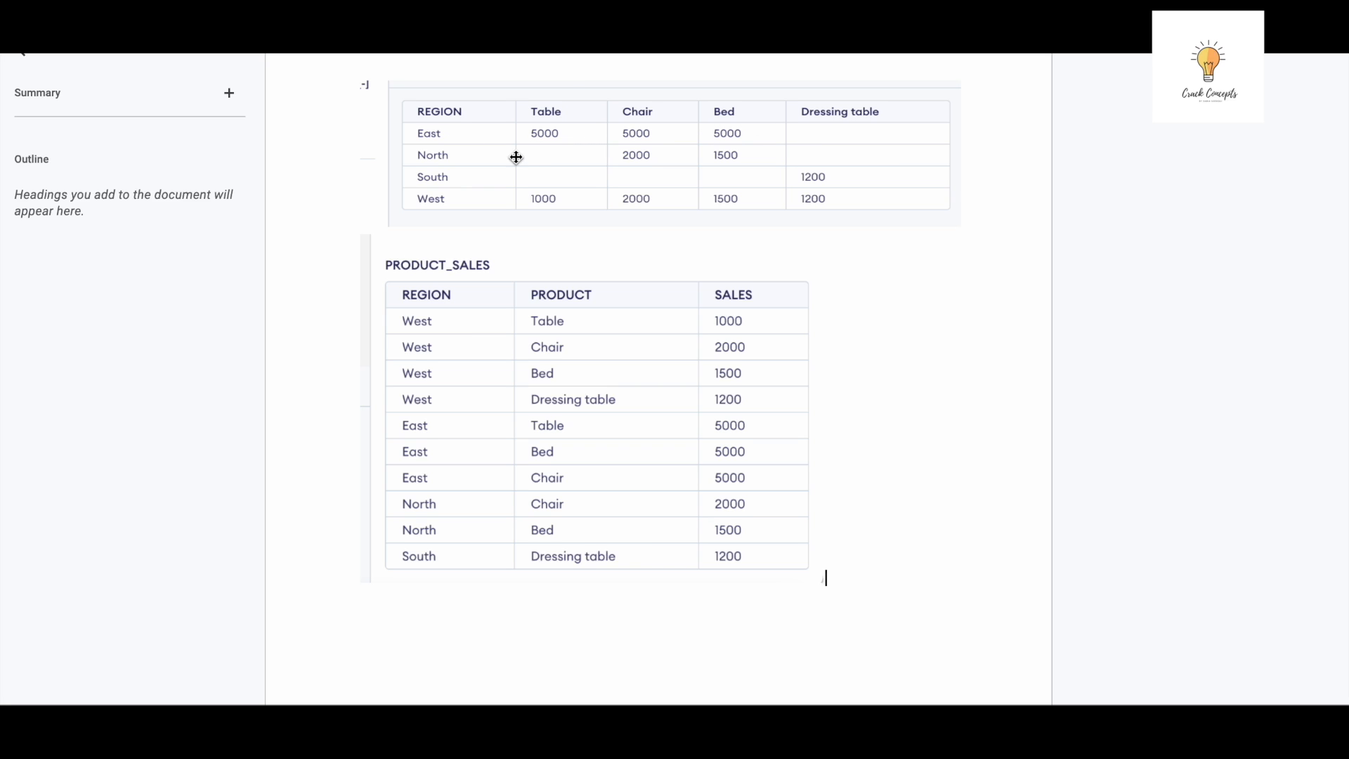
pyautogui.moveTo(540, 138)
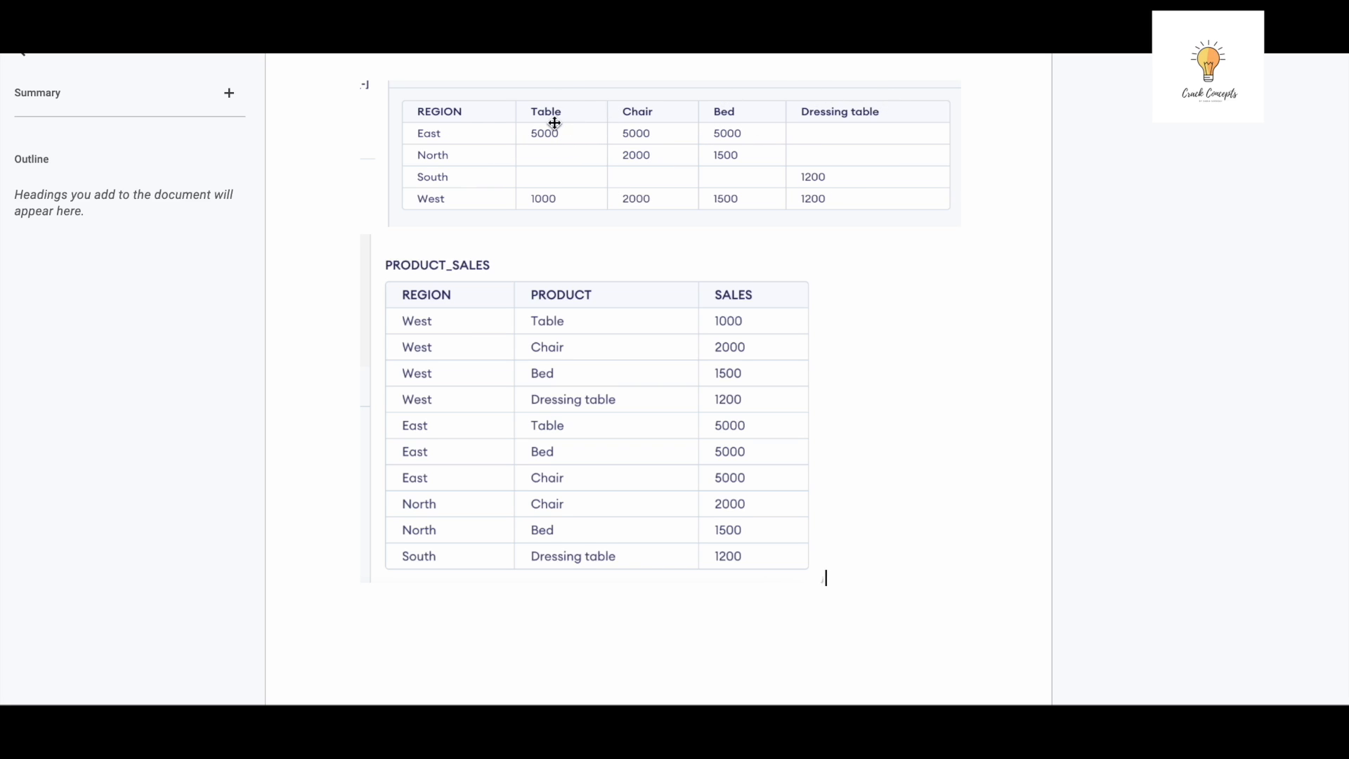
pyautogui.moveTo(604, 111)
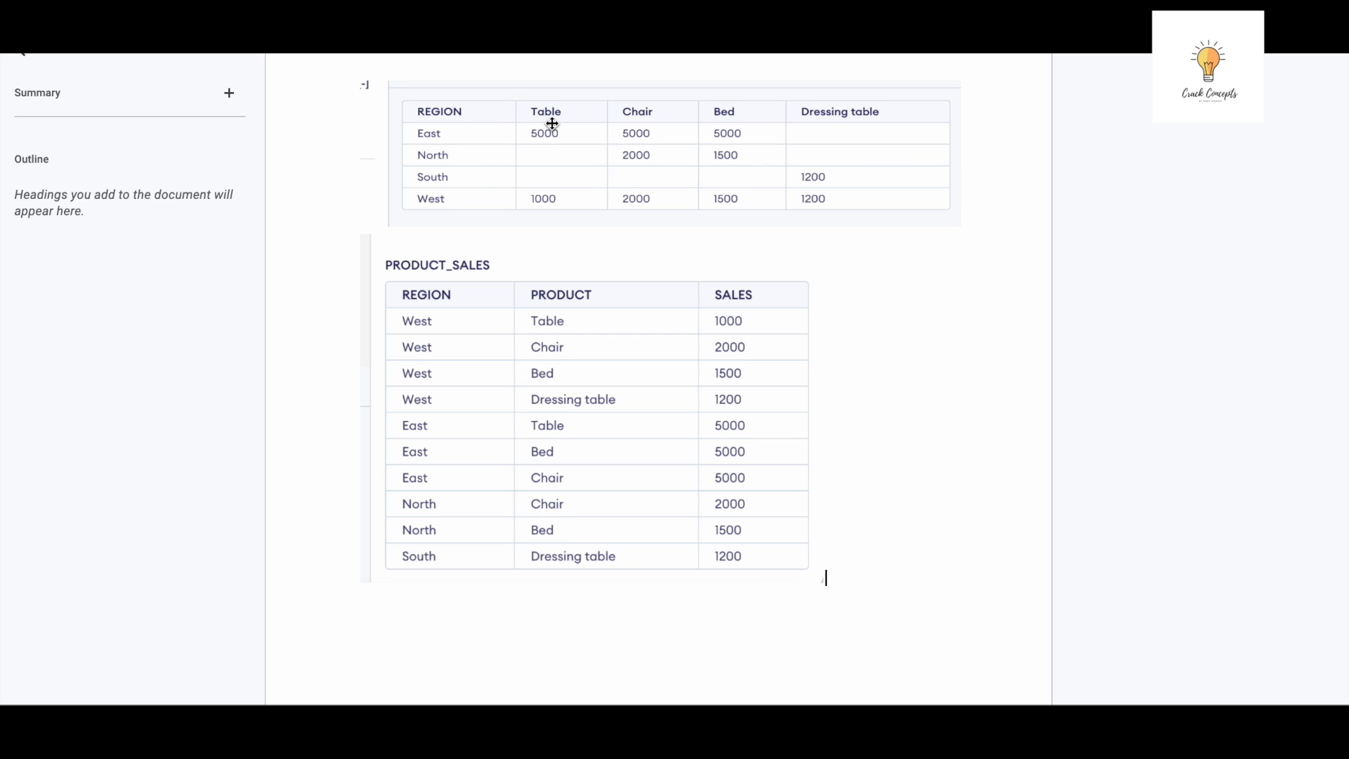
pyautogui.moveTo(579, 118)
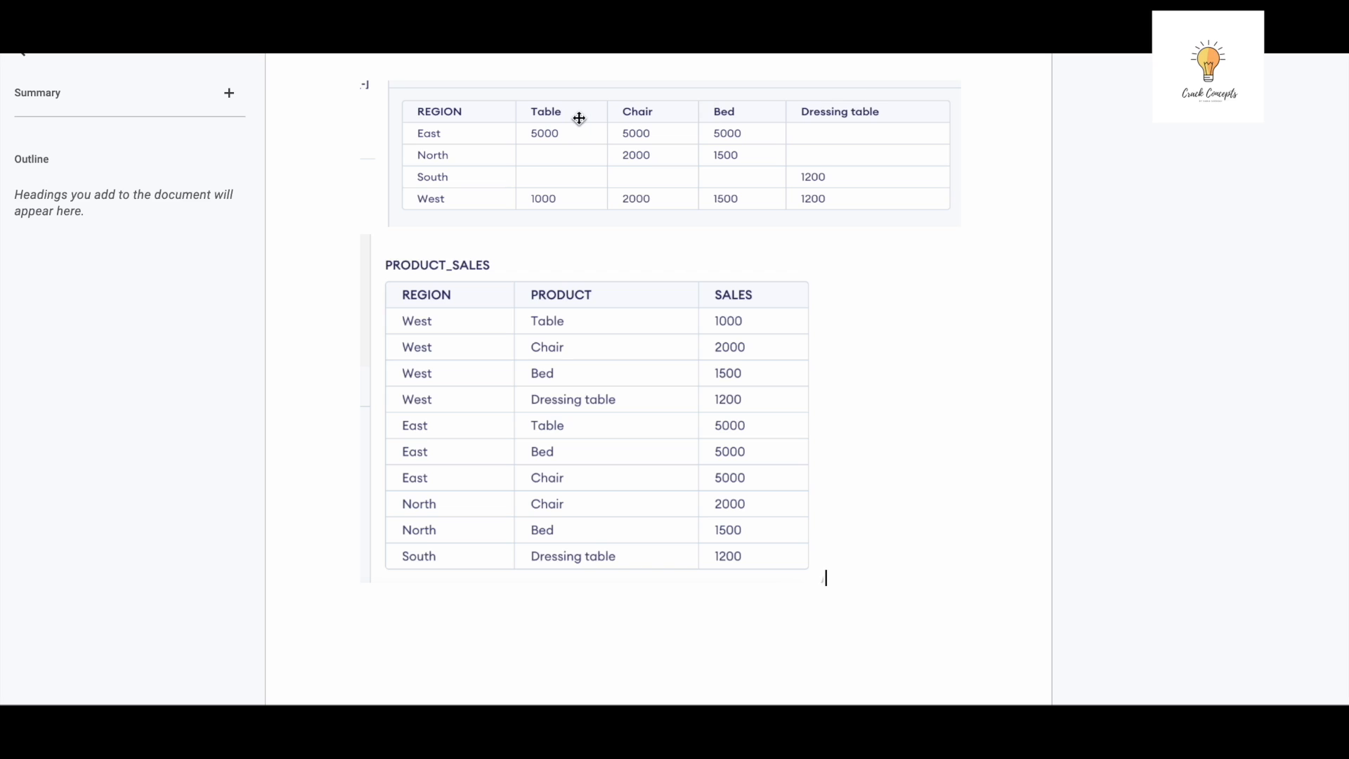
pyautogui.moveTo(826, 118)
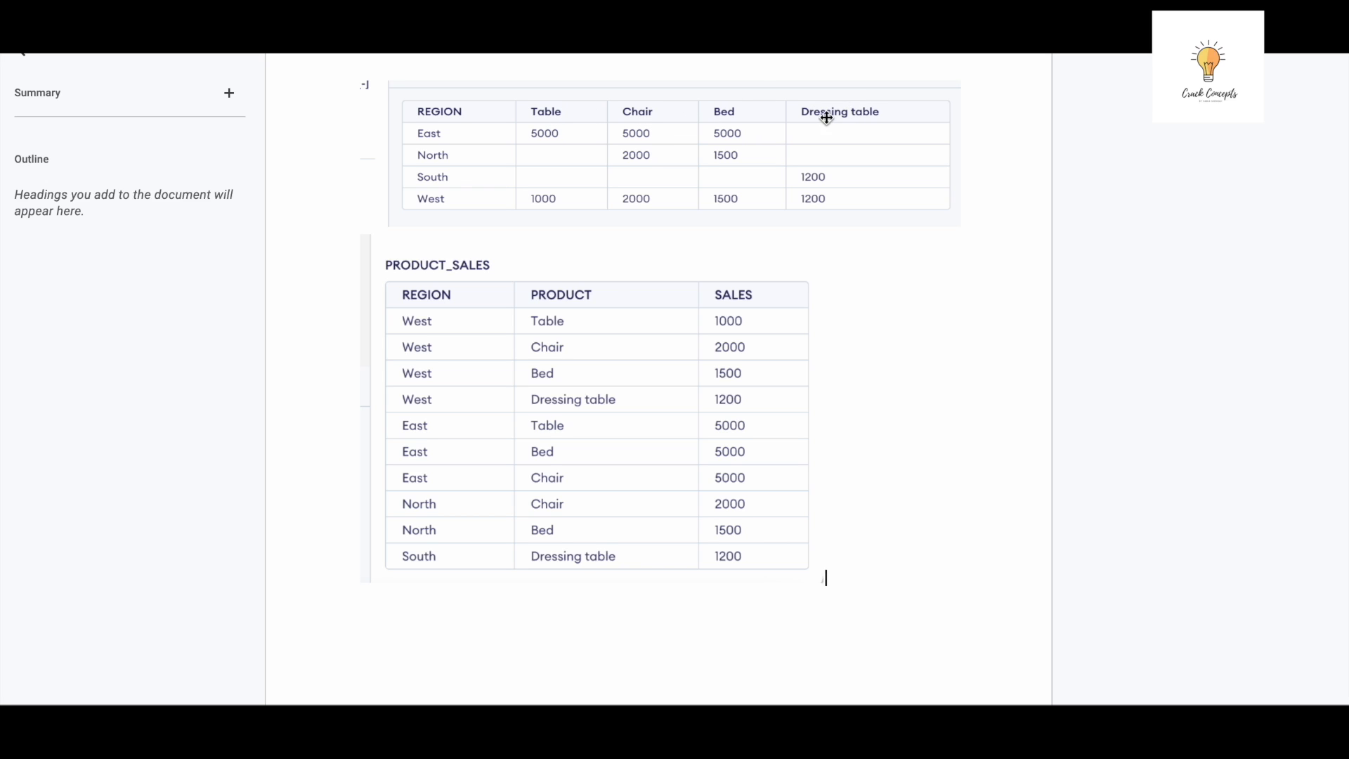
pyautogui.moveTo(617, 277)
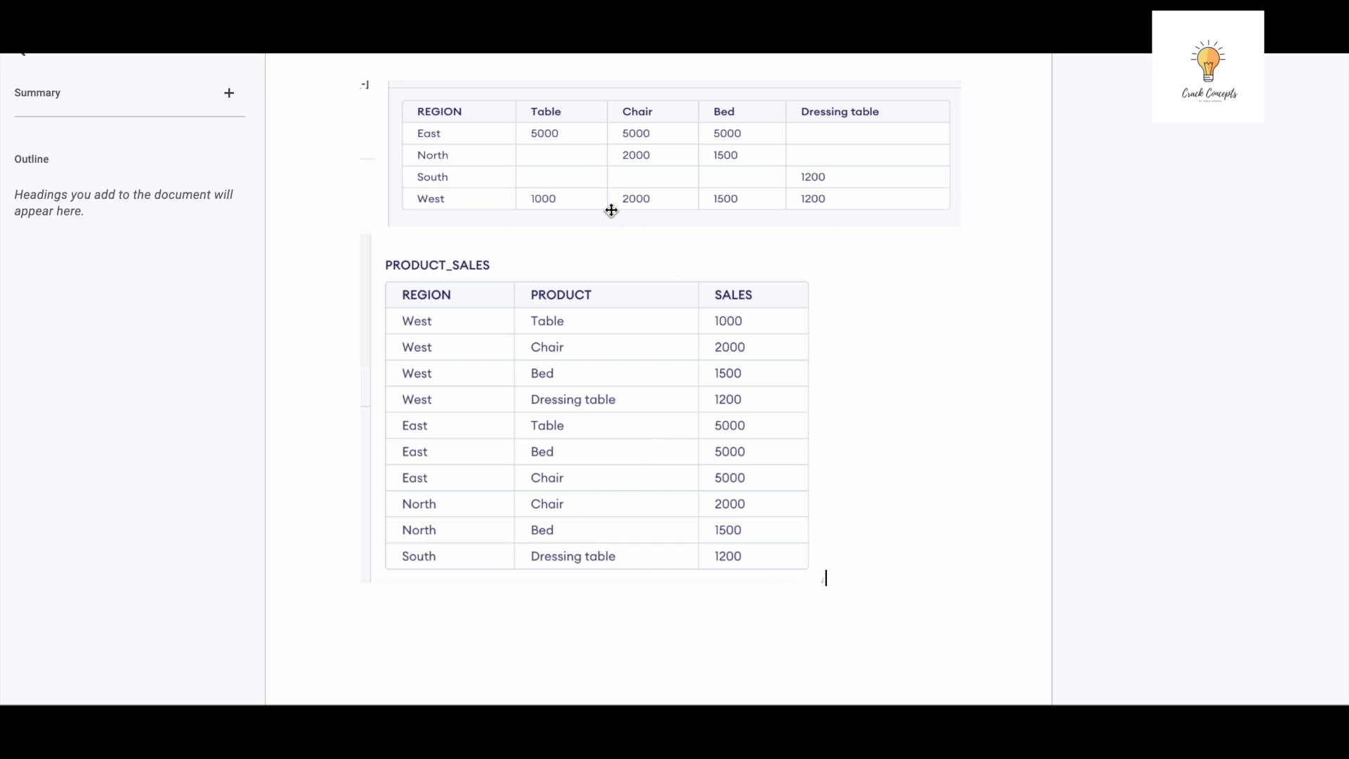
pyautogui.moveTo(580, 295)
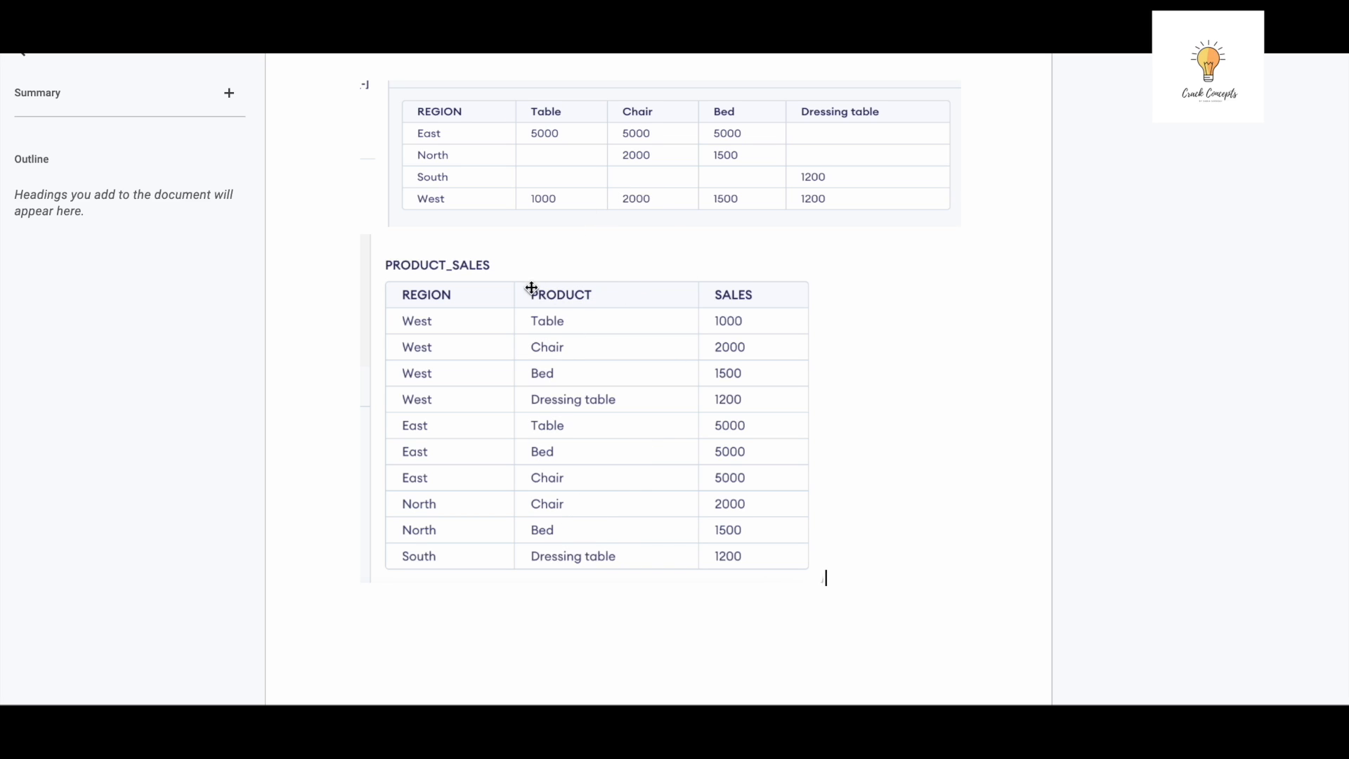
pyautogui.moveTo(558, 270)
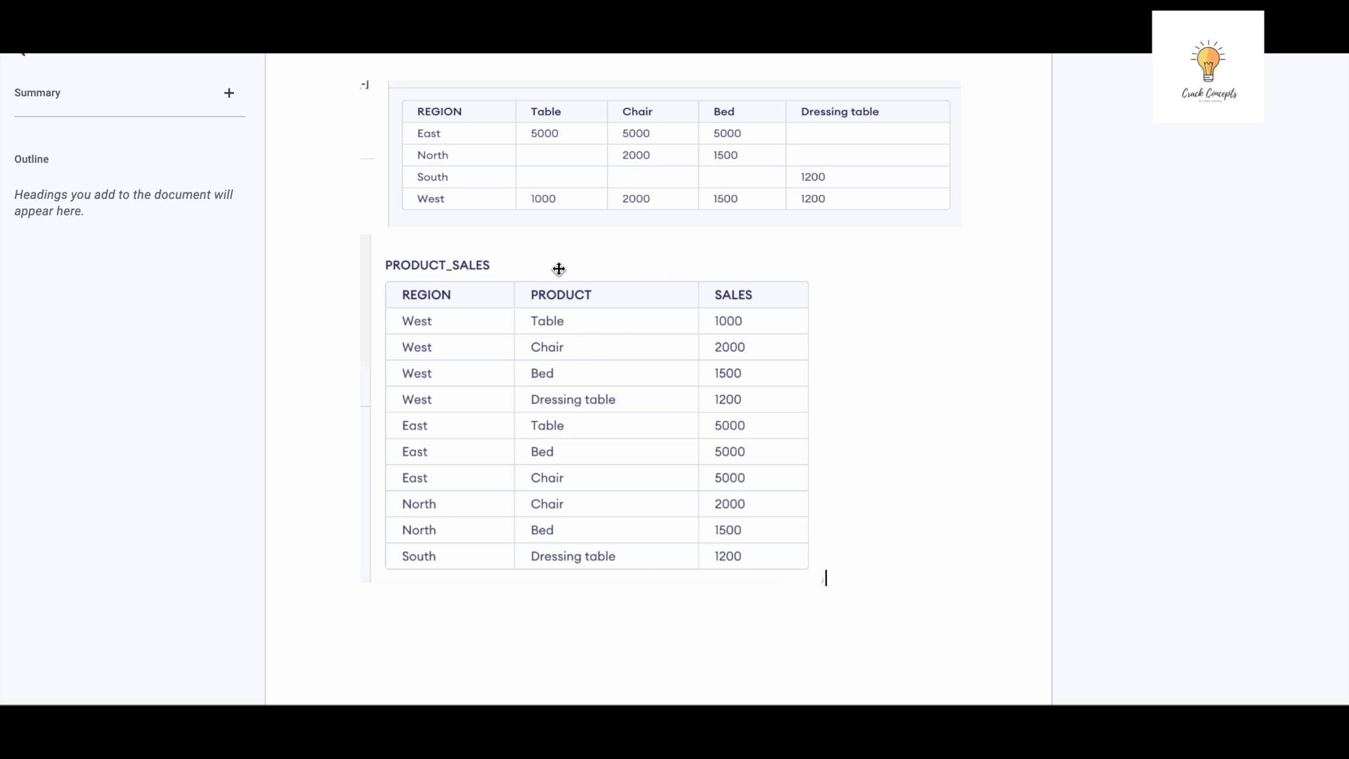
pyautogui.moveTo(573, 409)
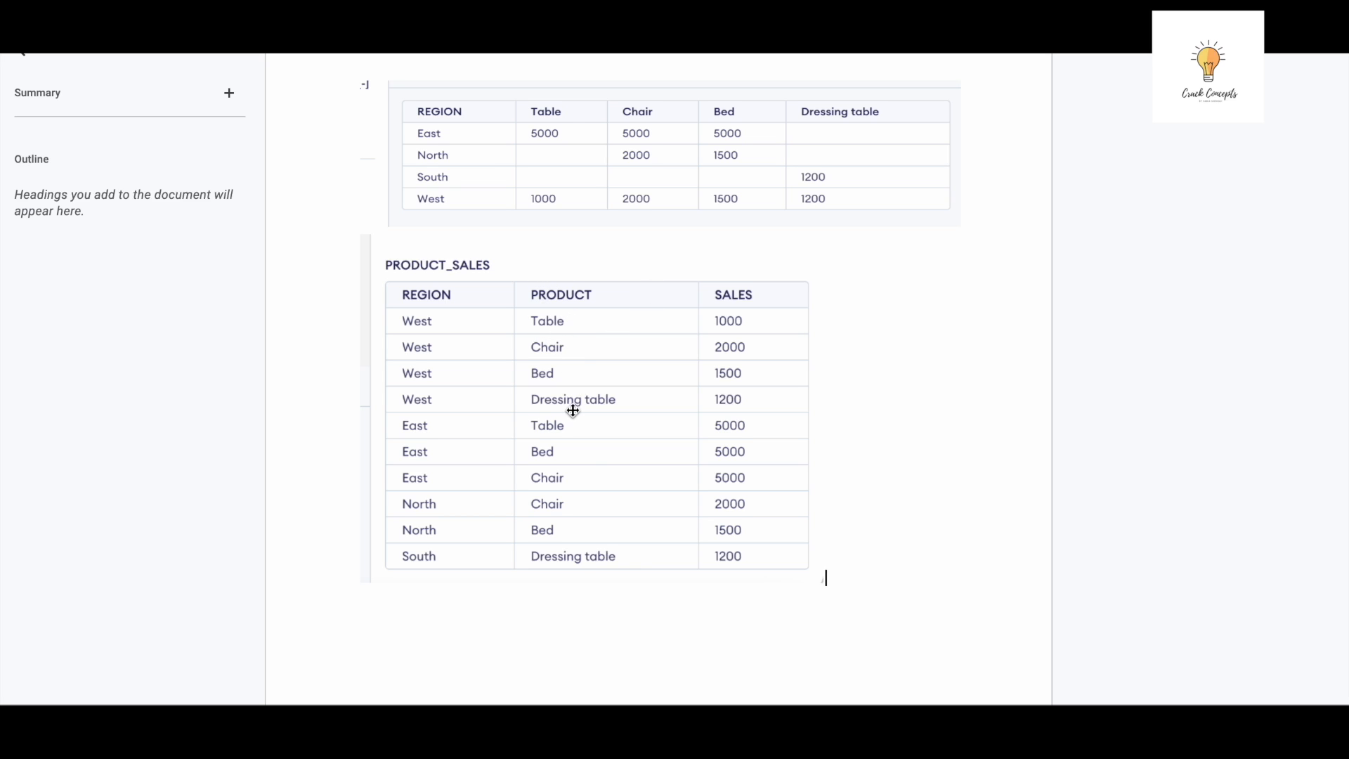
pyautogui.moveTo(440, 547)
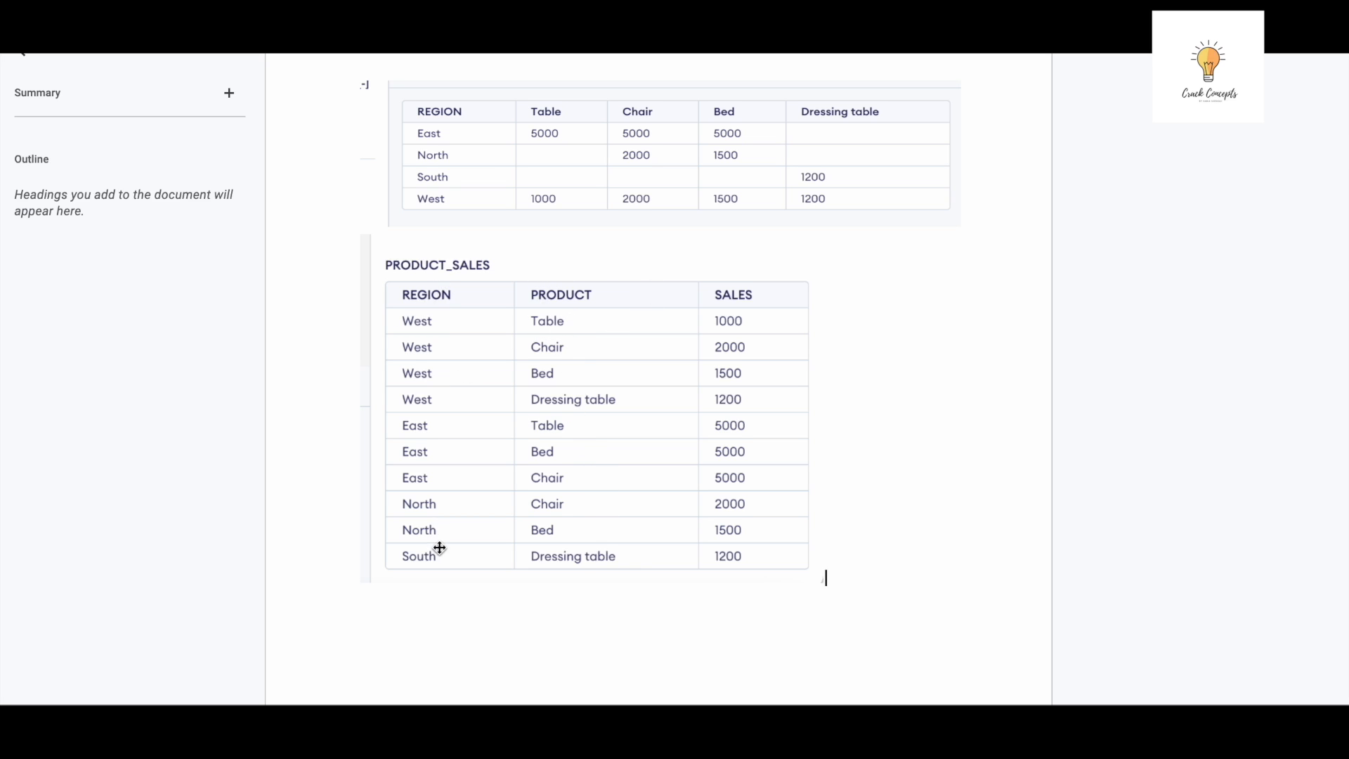
pyautogui.moveTo(721, 294)
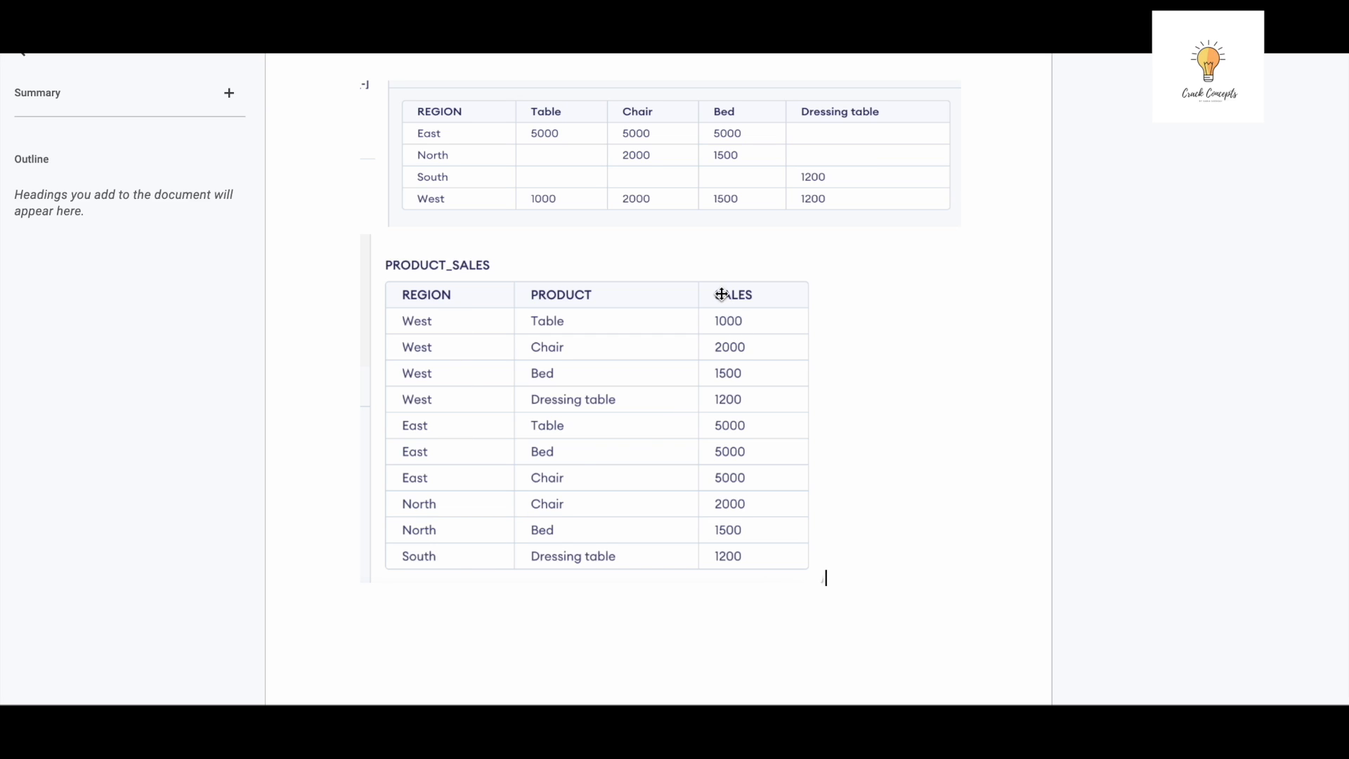
pyautogui.moveTo(558, 106)
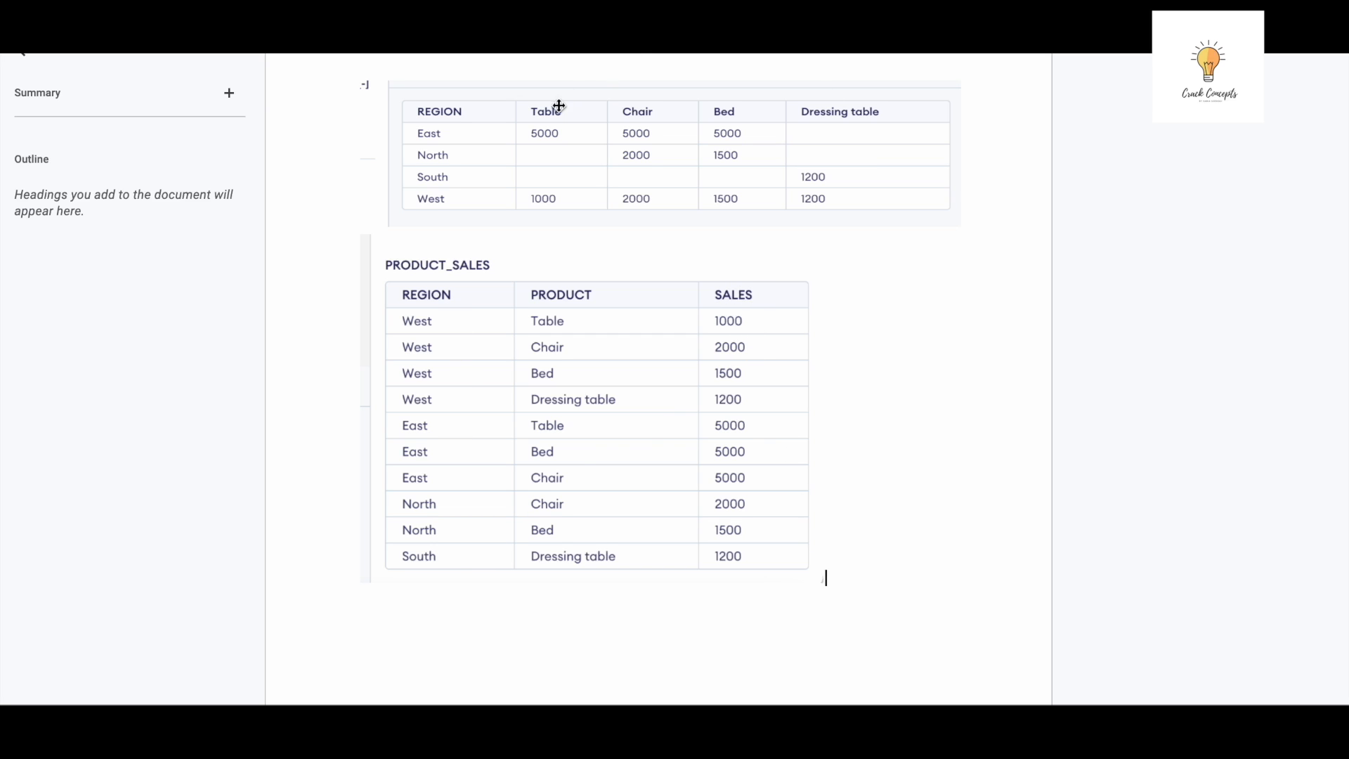
pyautogui.moveTo(763, 108)
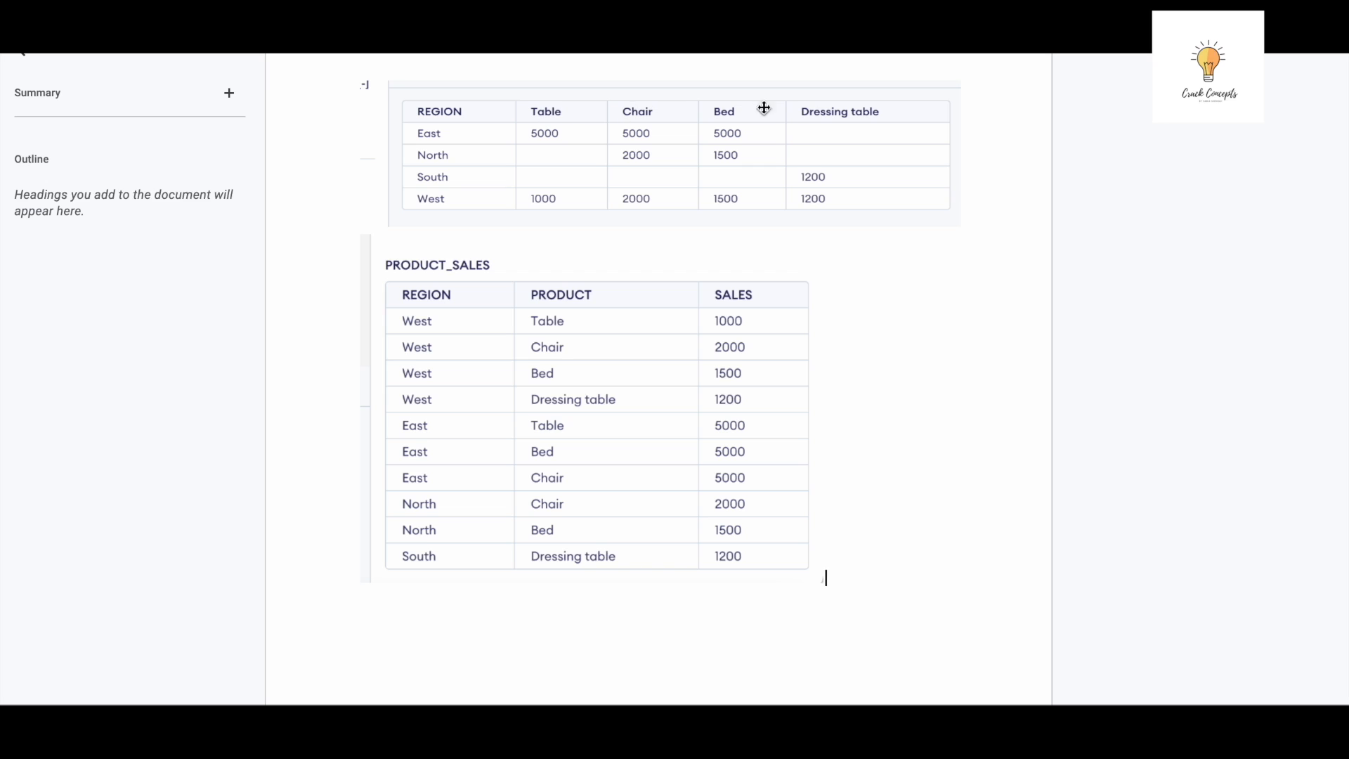
pyautogui.moveTo(566, 339)
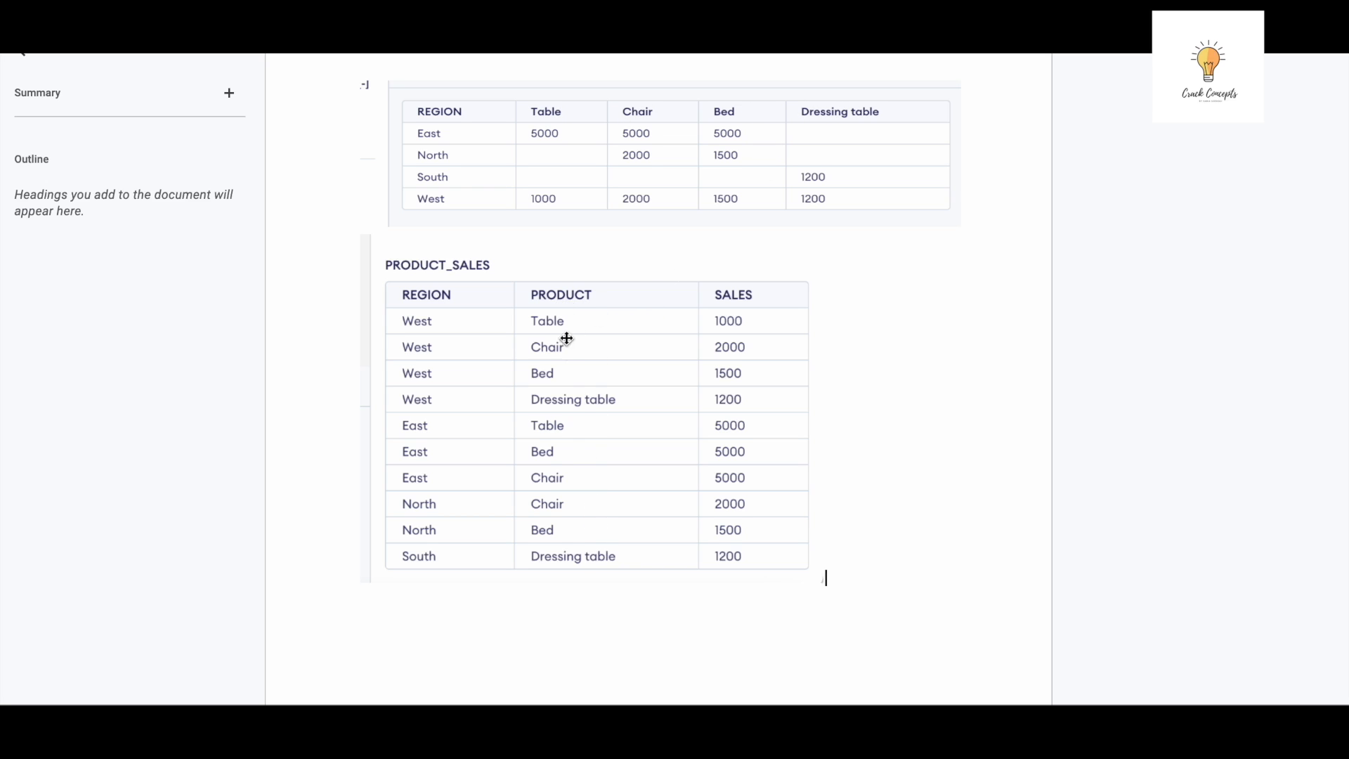
pyautogui.moveTo(792, 110)
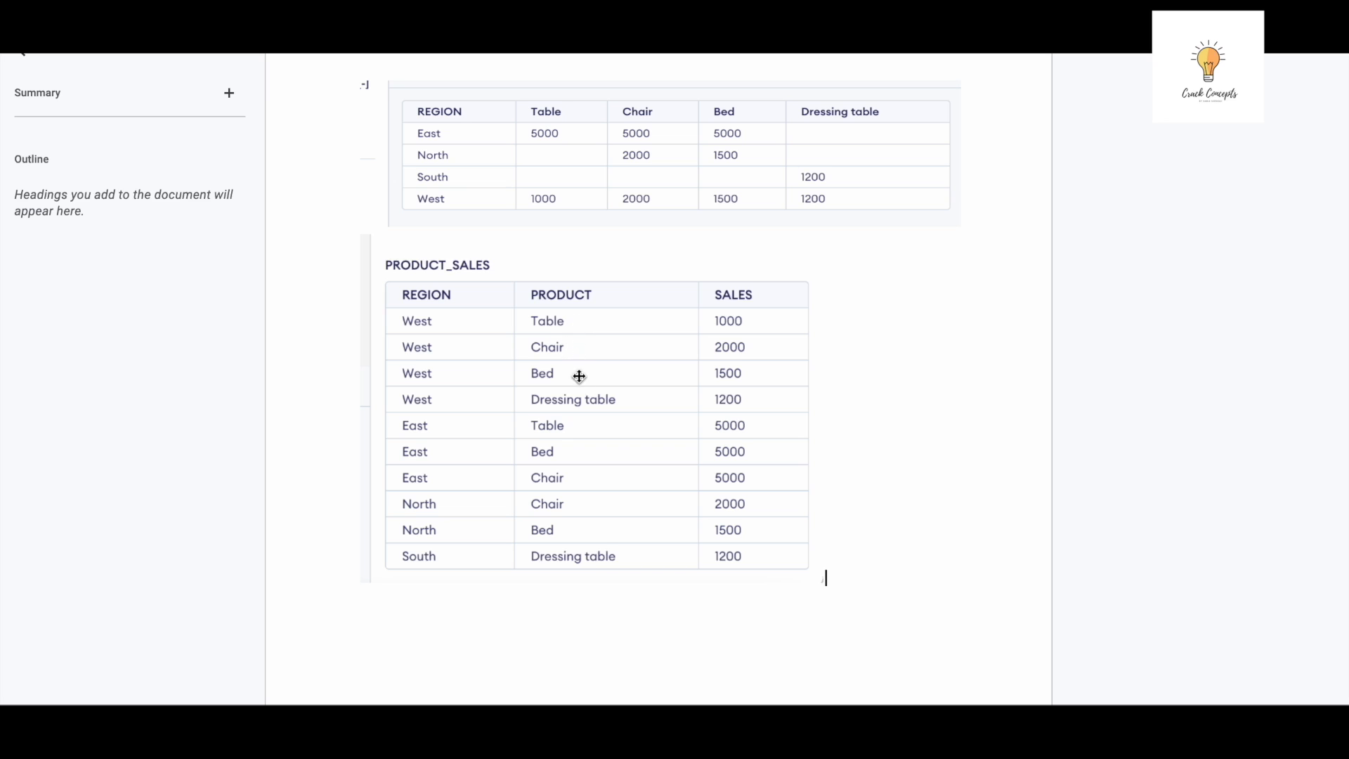
pyautogui.moveTo(580, 473)
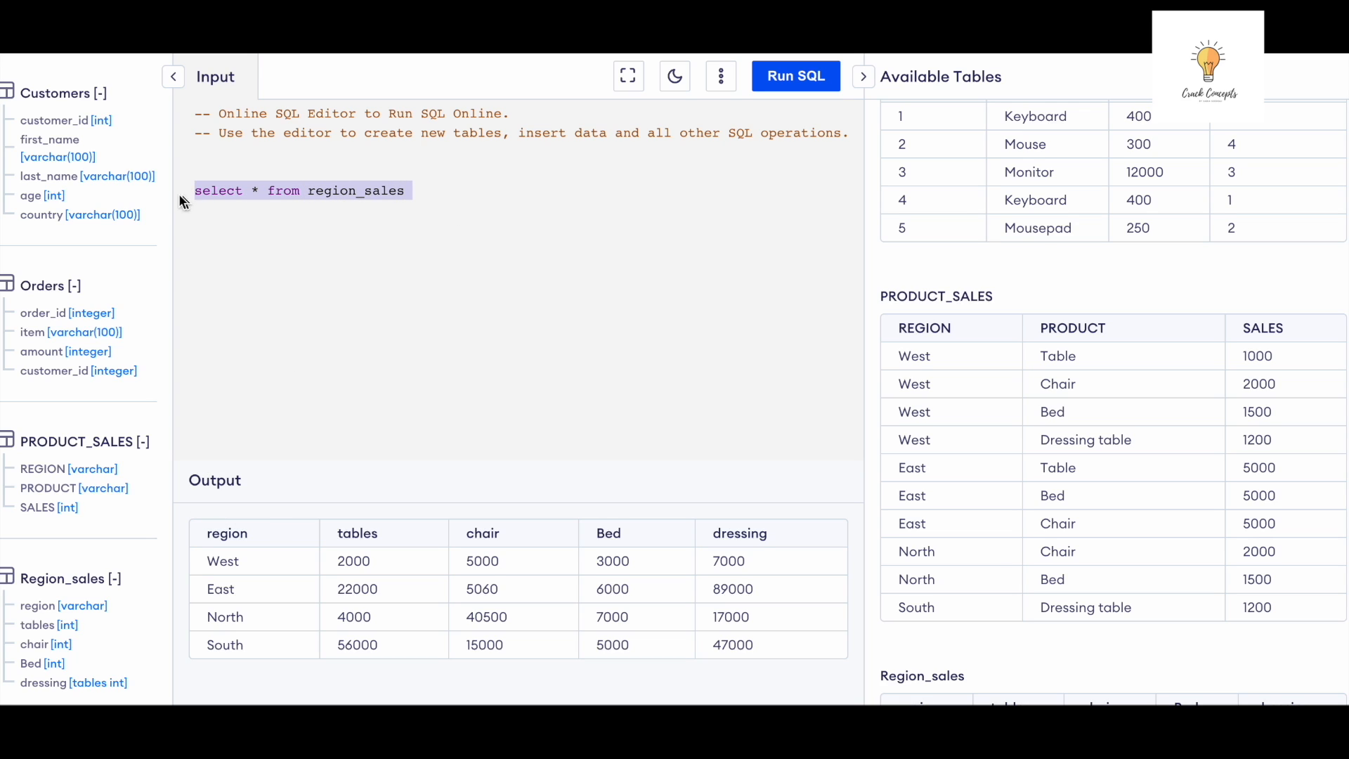
# - Run the initial select-all query on region_sales
pyautogui.click(793, 76)
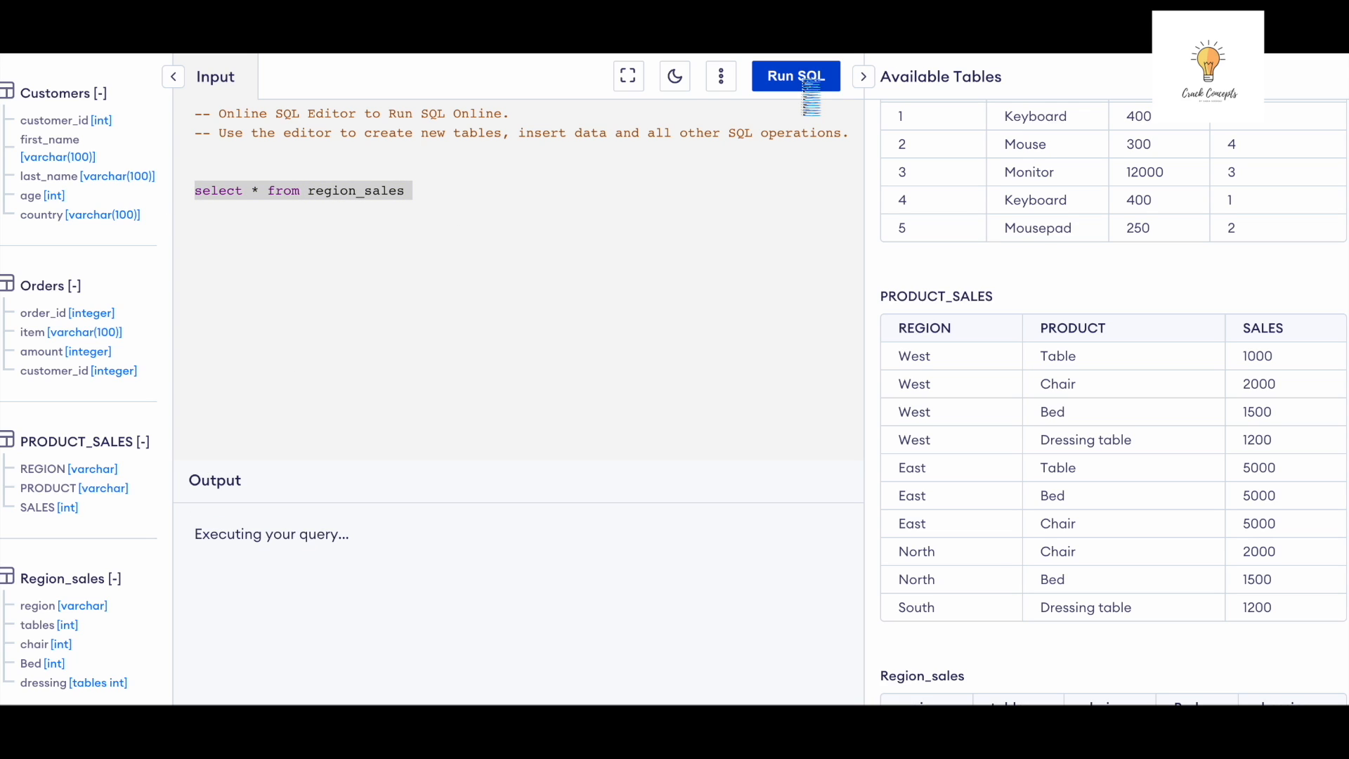
pyautogui.click(795, 76)
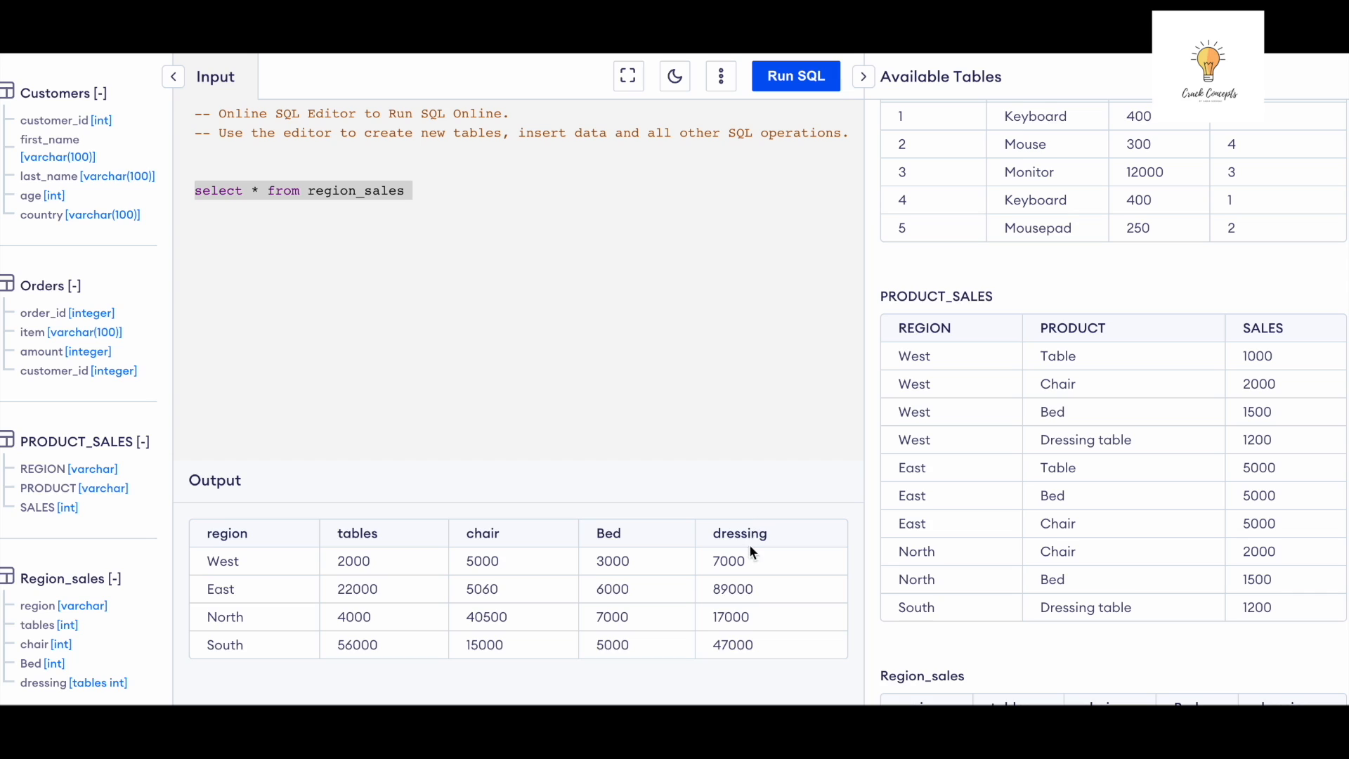
pyautogui.moveTo(250, 548)
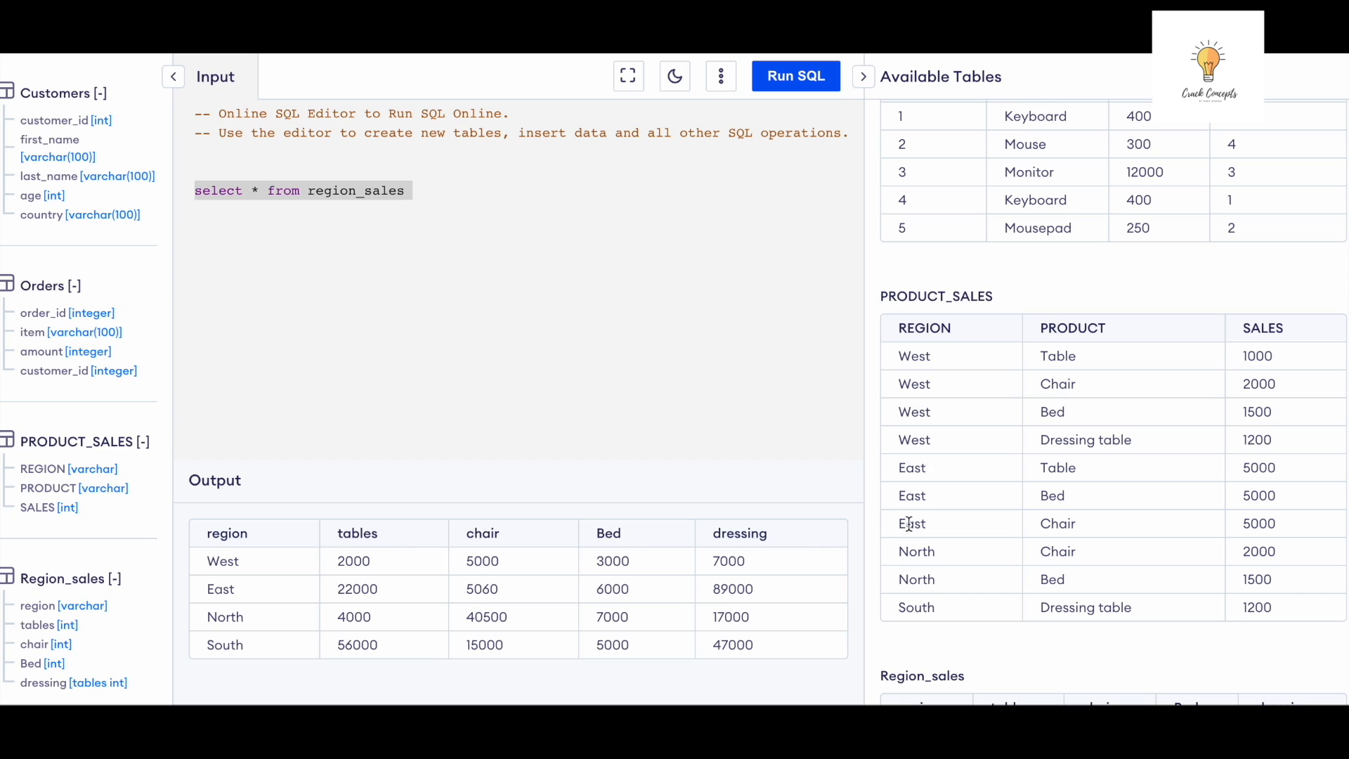
pyautogui.moveTo(538, 607)
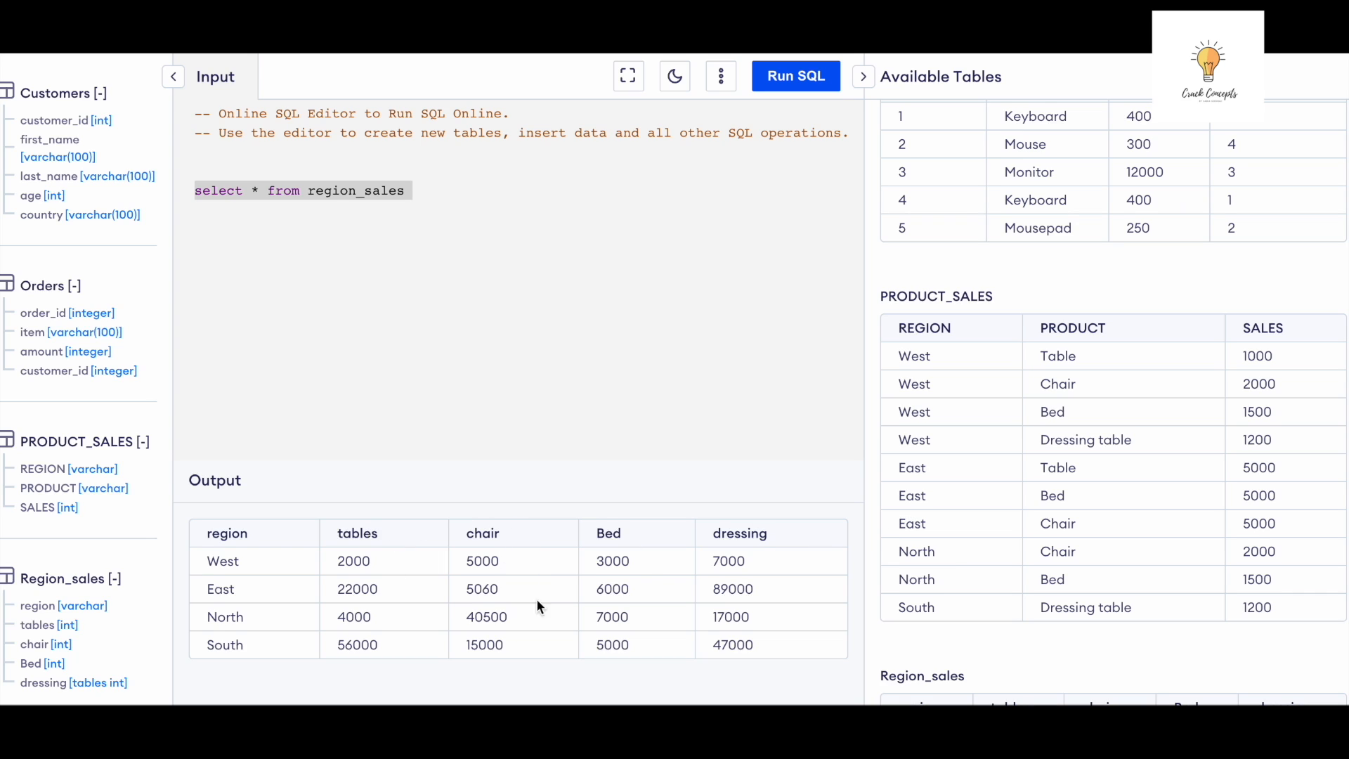
pyautogui.moveTo(757, 465)
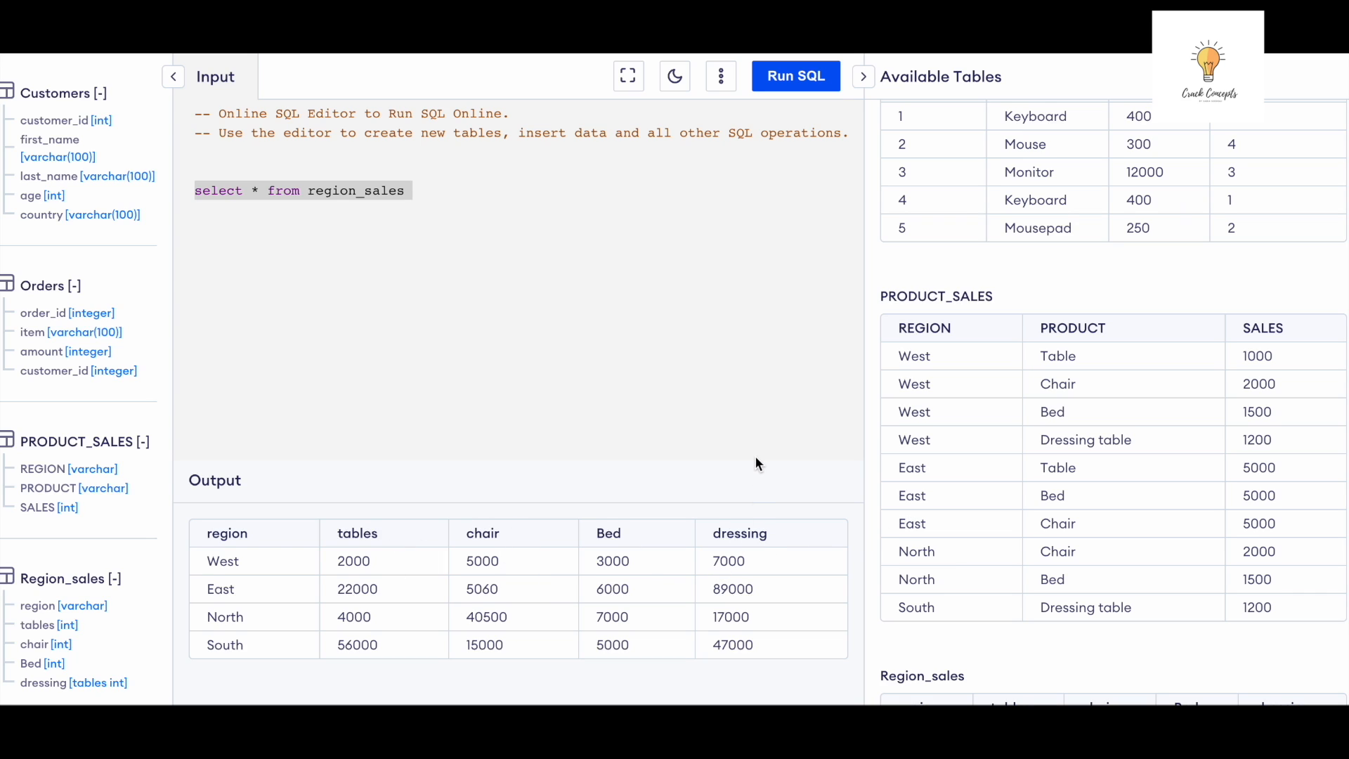
pyautogui.moveTo(1010, 560)
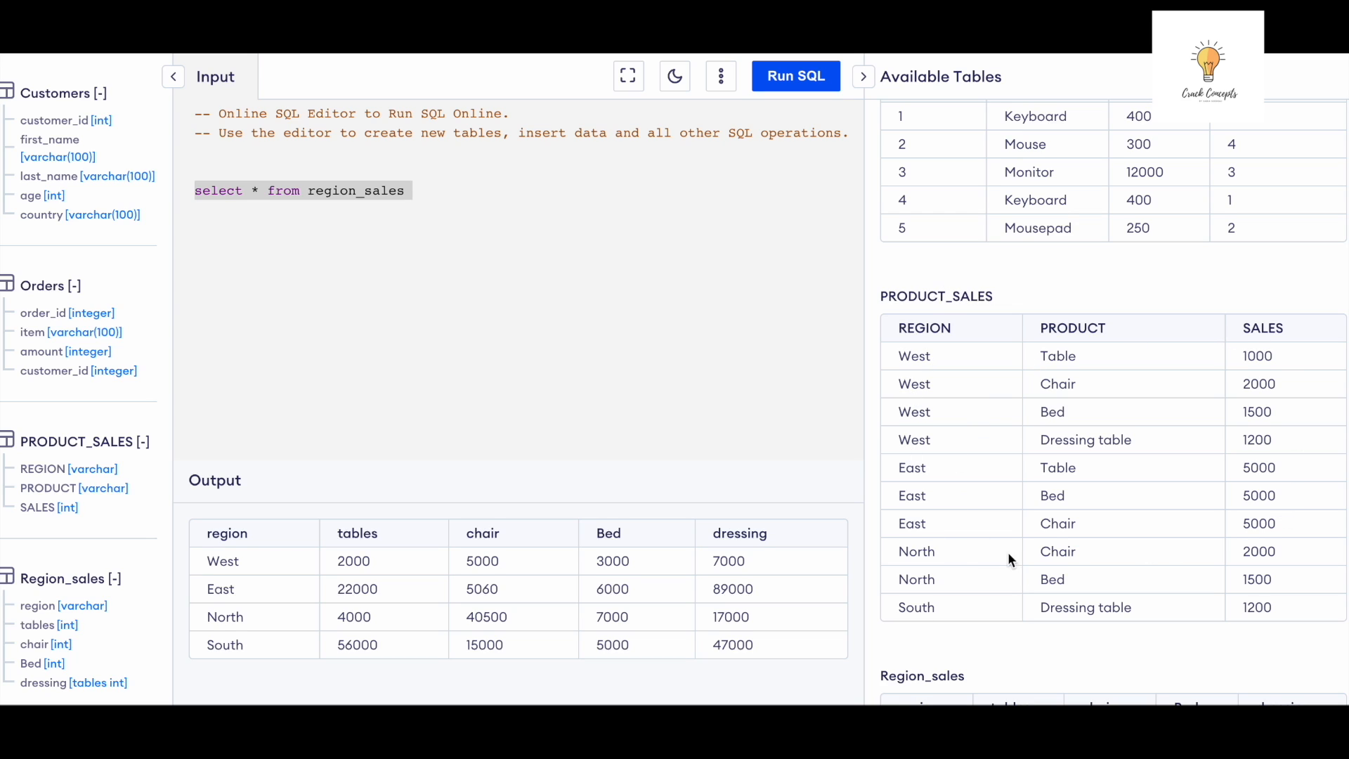
pyautogui.moveTo(948, 327)
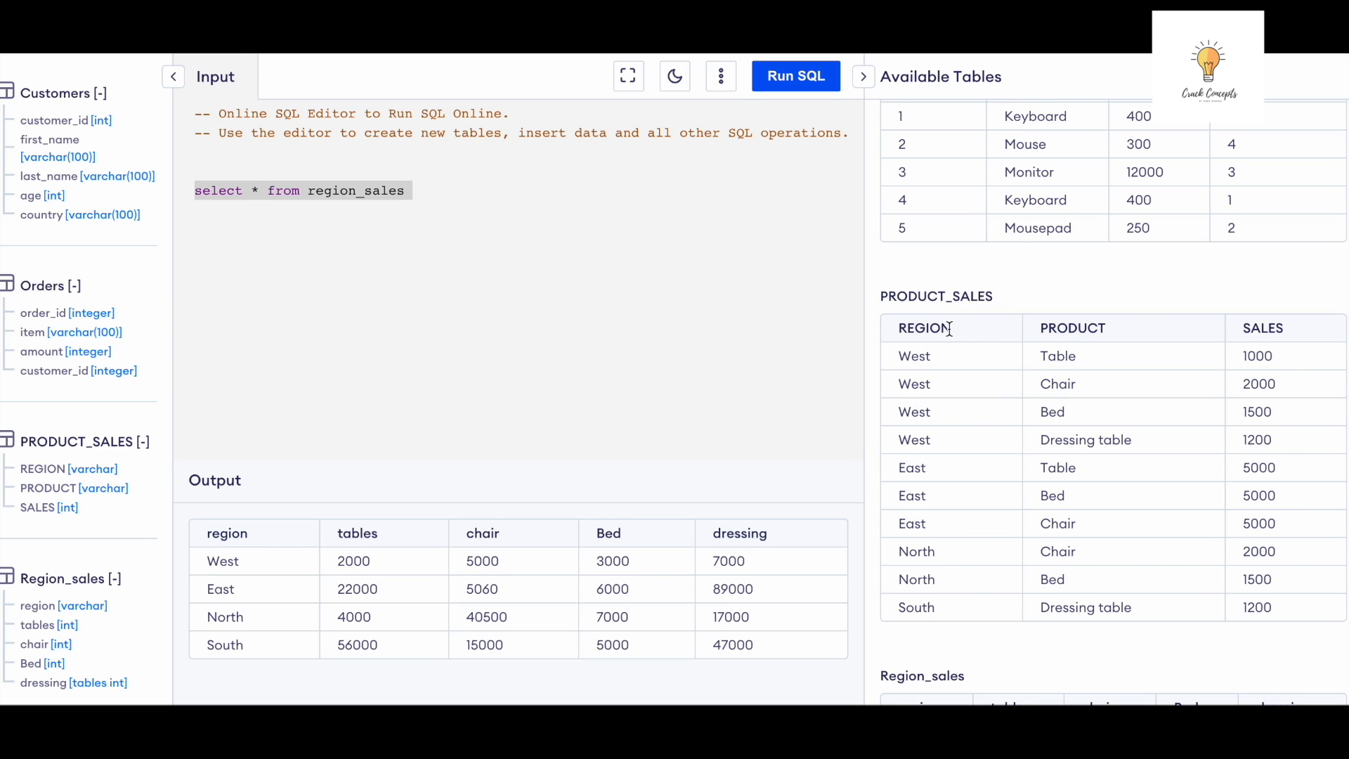
pyautogui.moveTo(1127, 357)
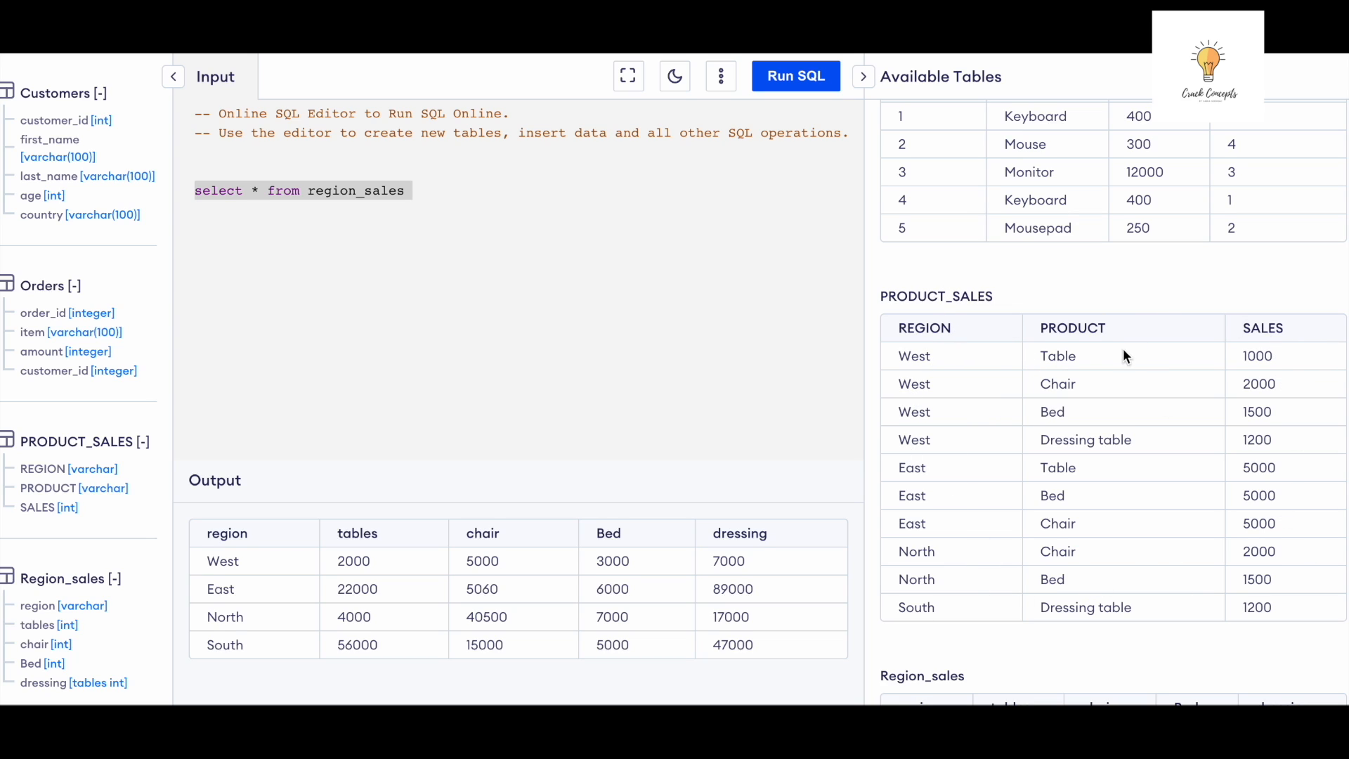
pyautogui.moveTo(1030, 412)
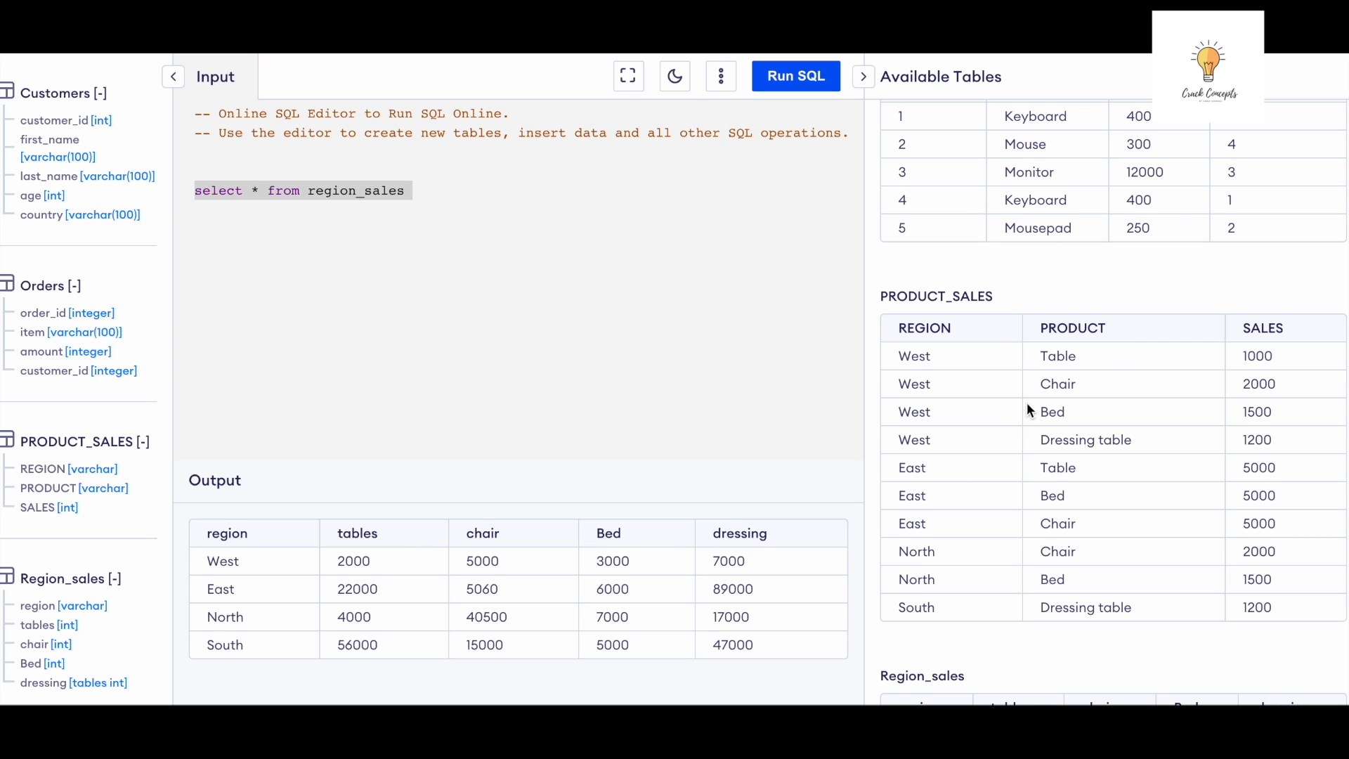
pyautogui.moveTo(1109, 343)
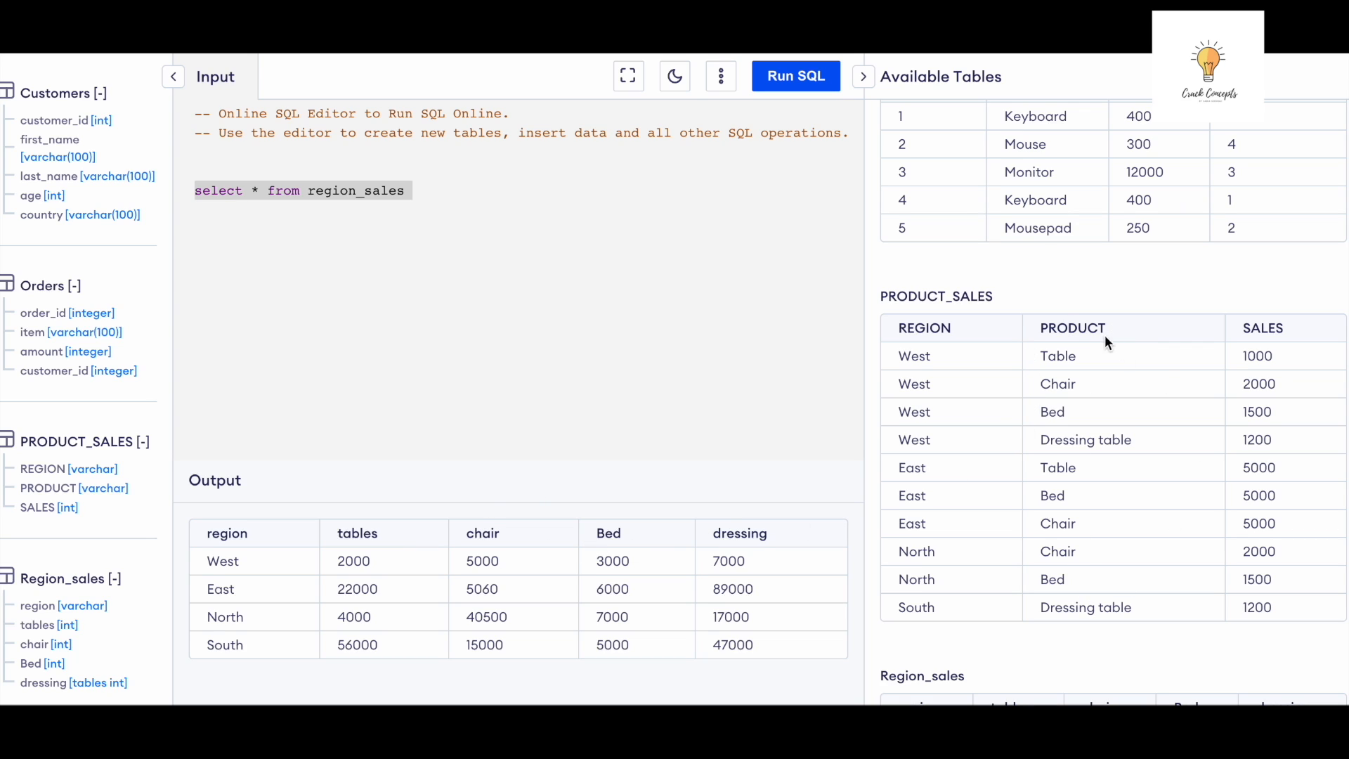
pyautogui.moveTo(1056, 312)
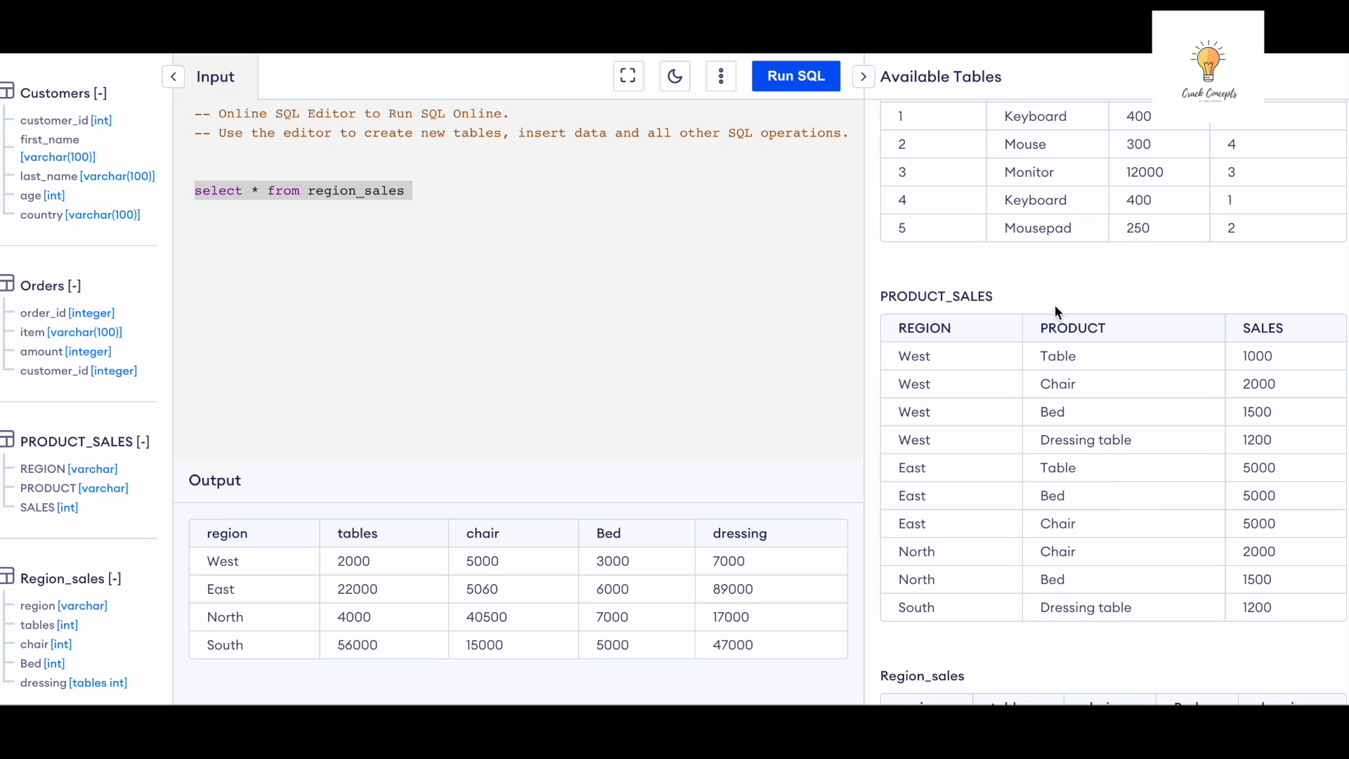
# - Replace the asterisk with REGION and the constant 'TABLE' AS PRODUCT
pyautogui.click(255, 190)
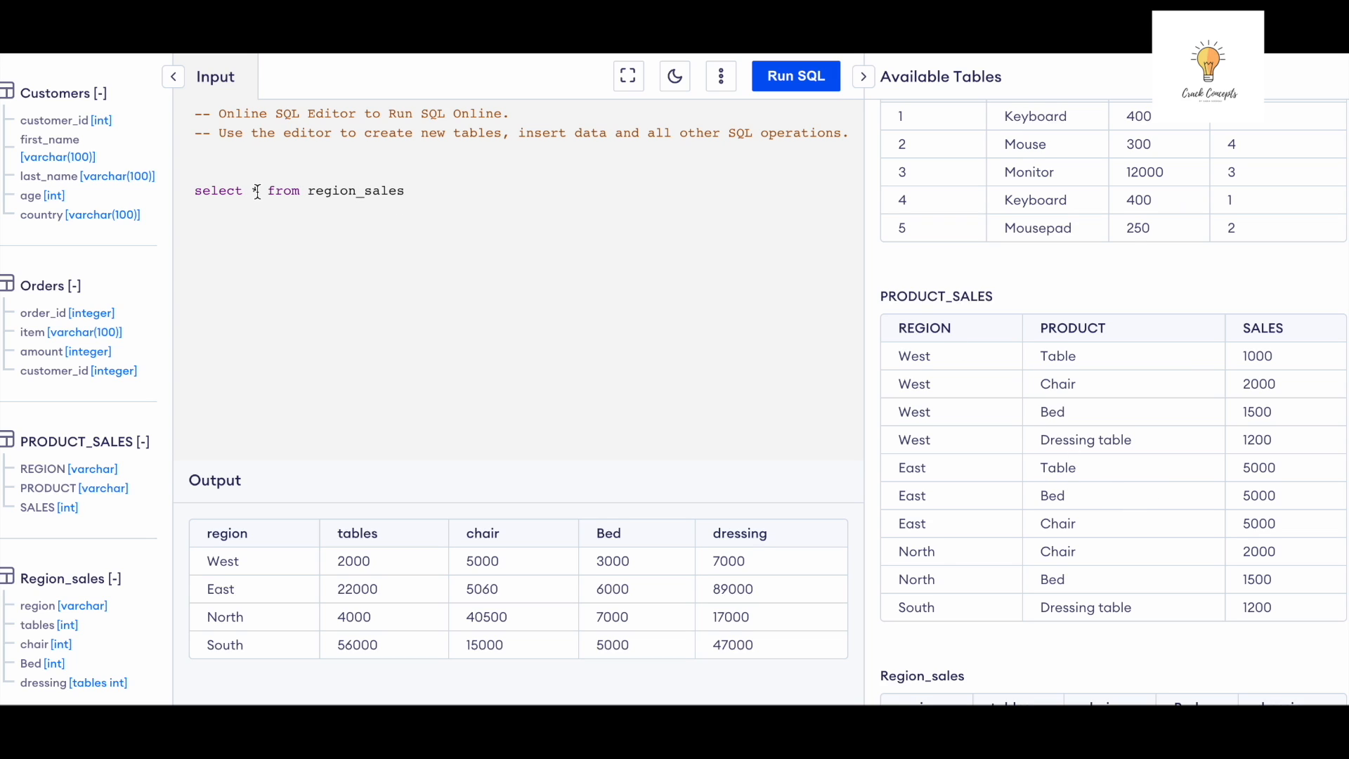
pyautogui.write('REGIO')
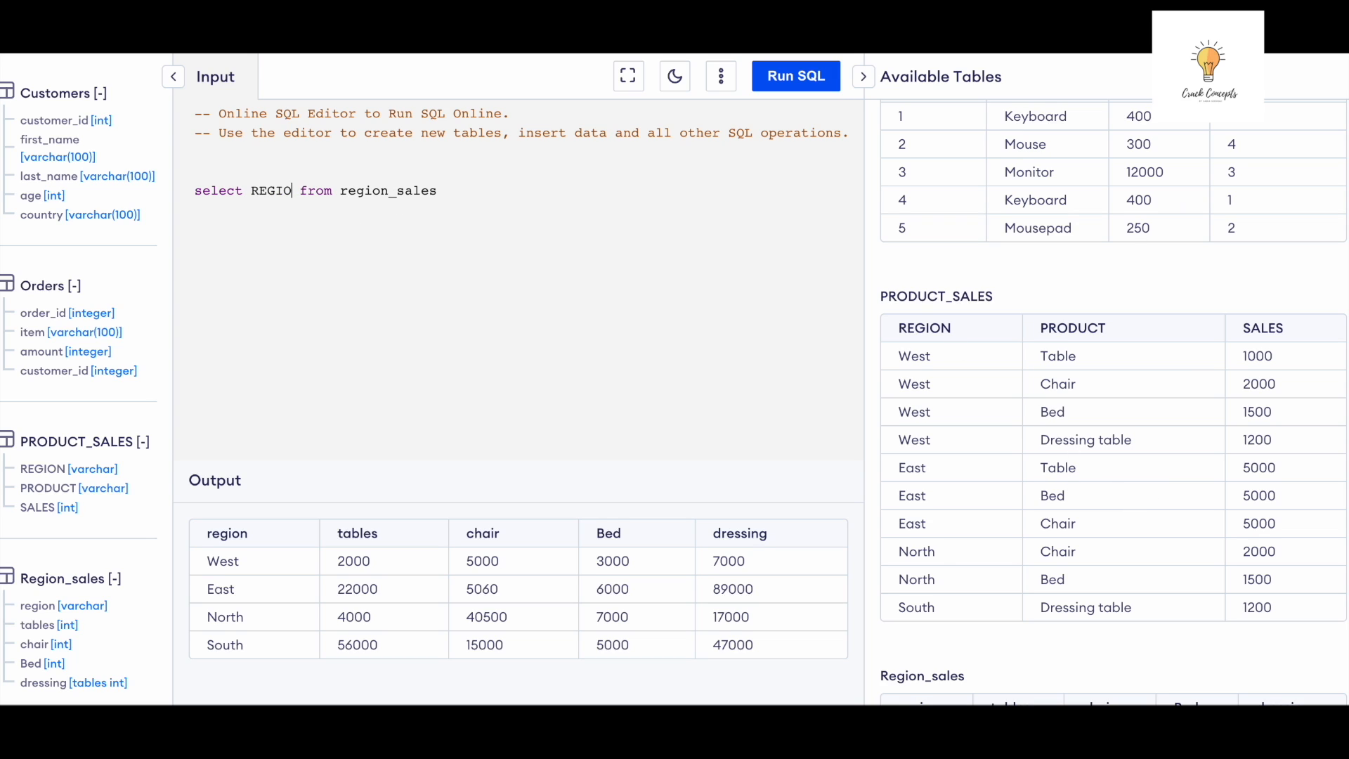
pyautogui.write('N')
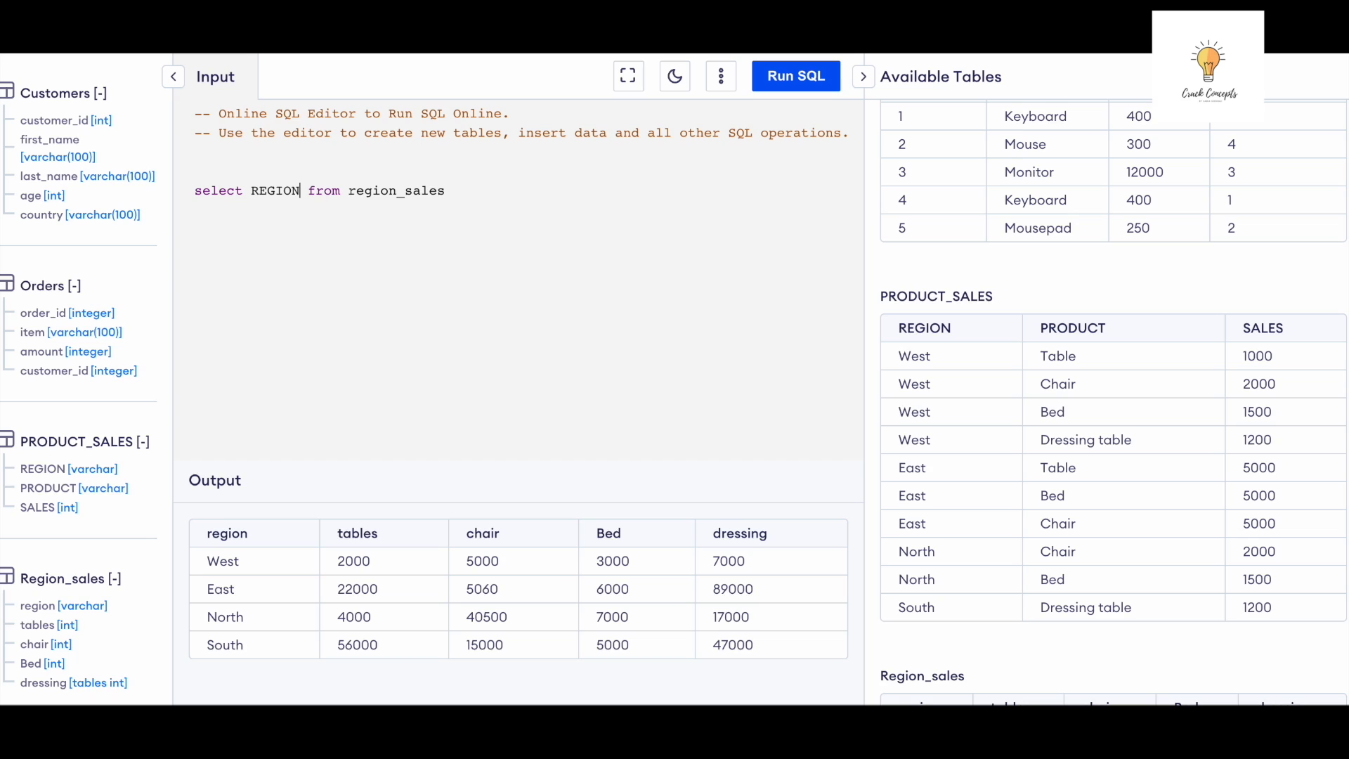
pyautogui.write(',')
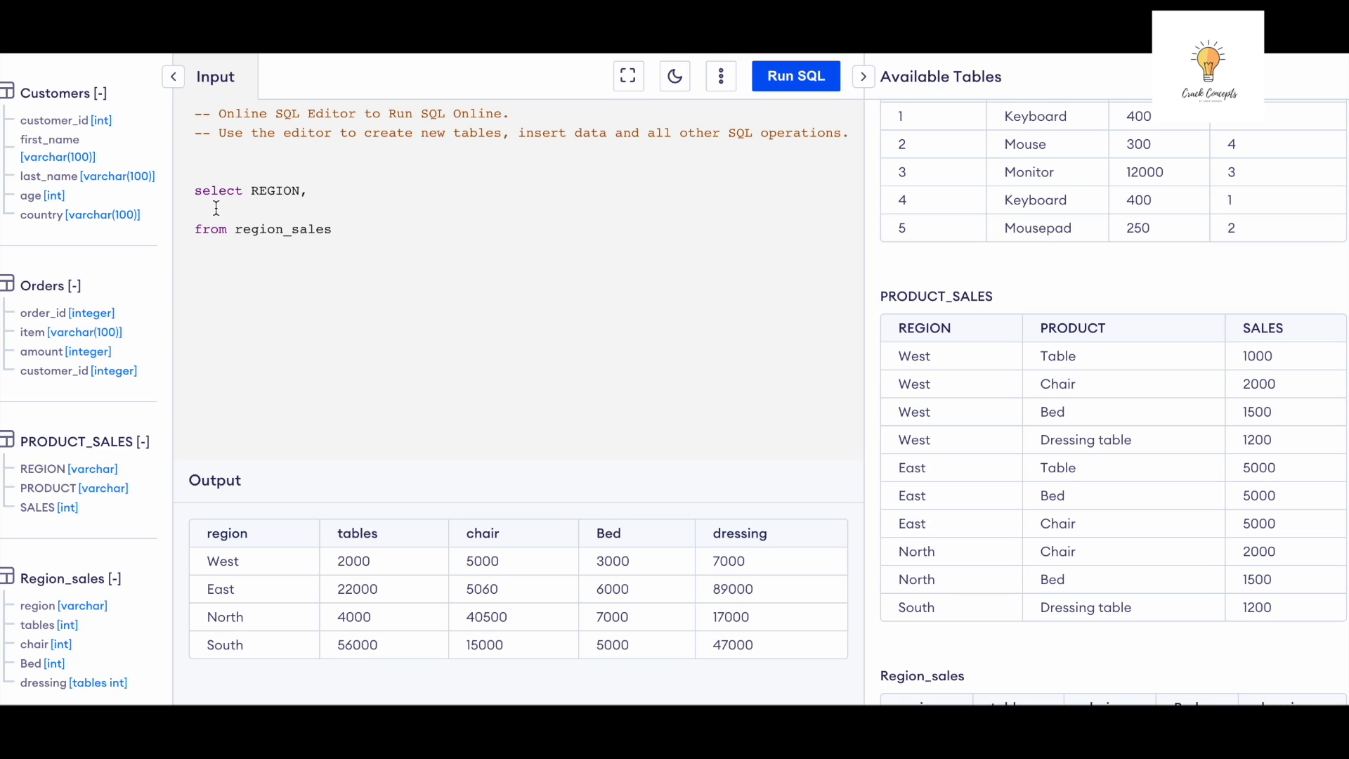
pyautogui.write("''")
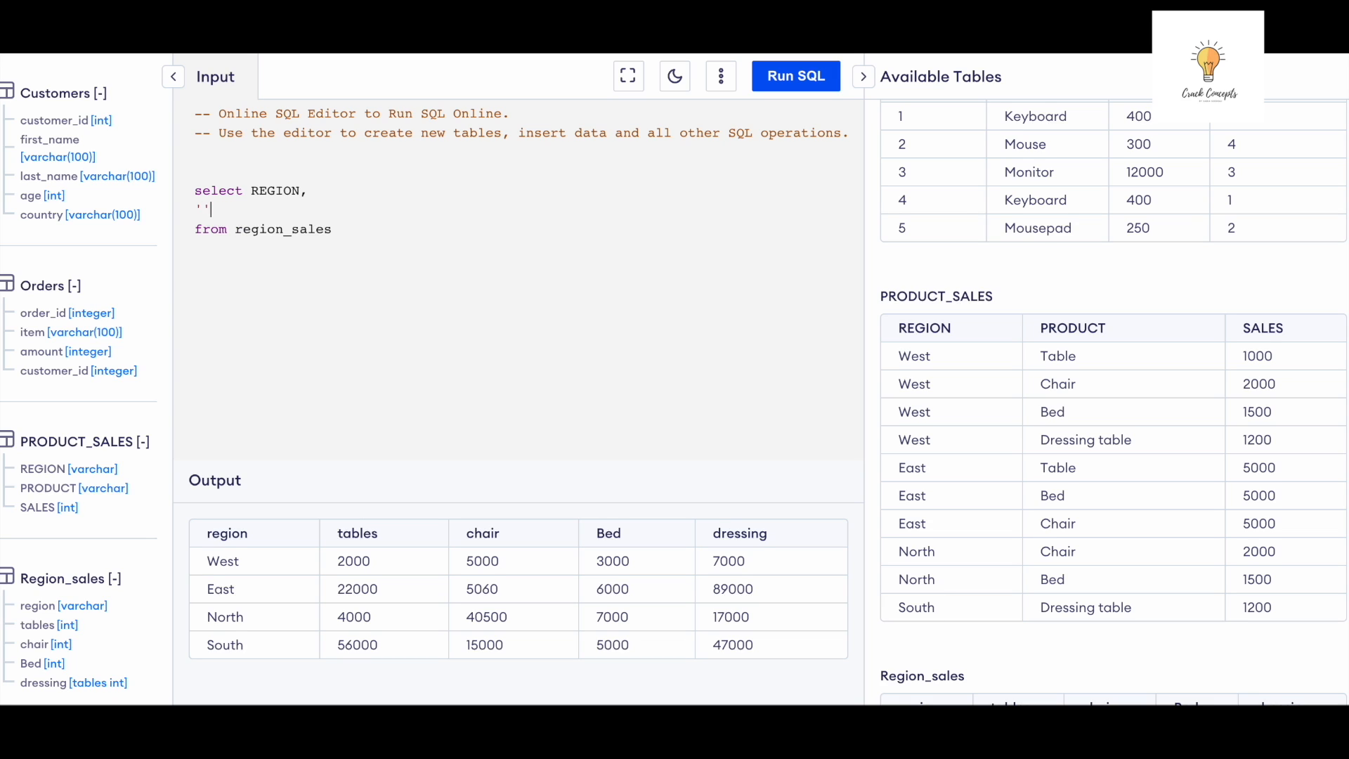
pyautogui.write('TA')
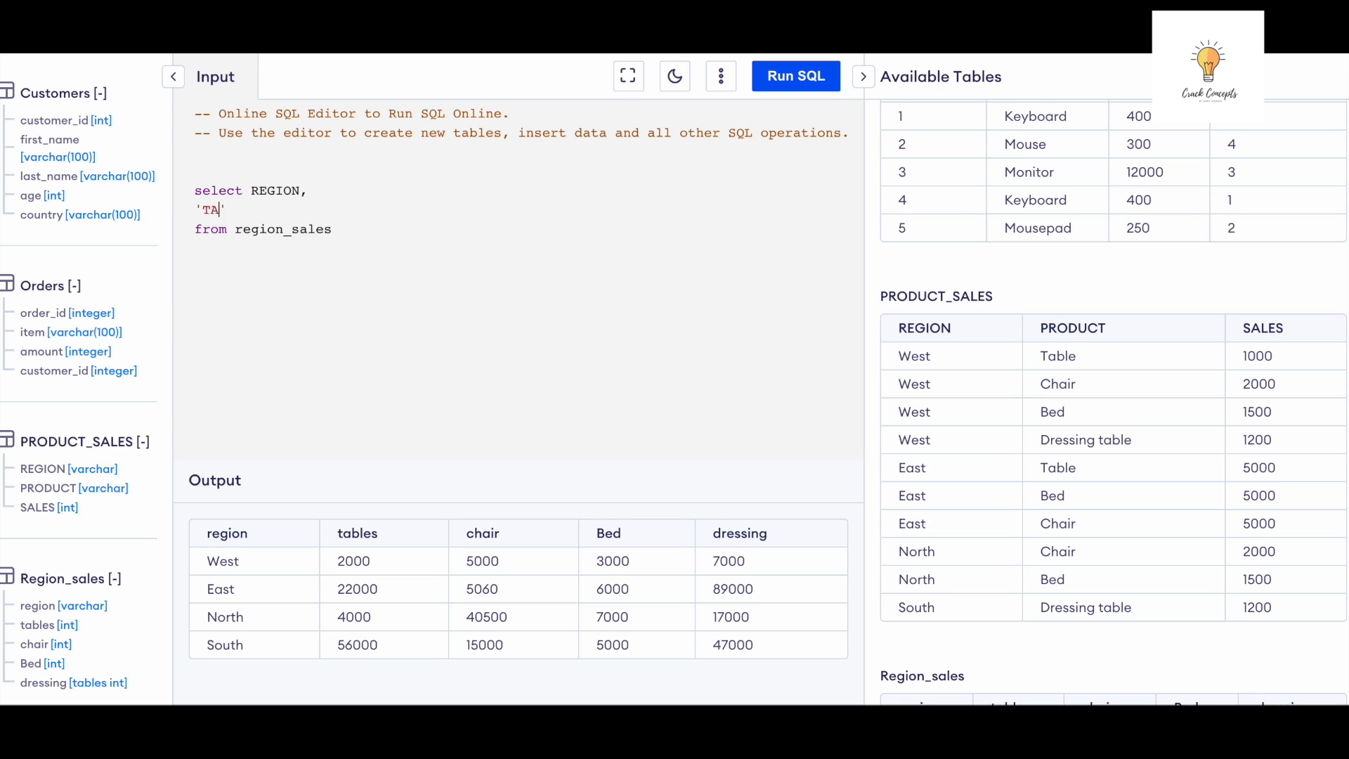
pyautogui.write('BLE')
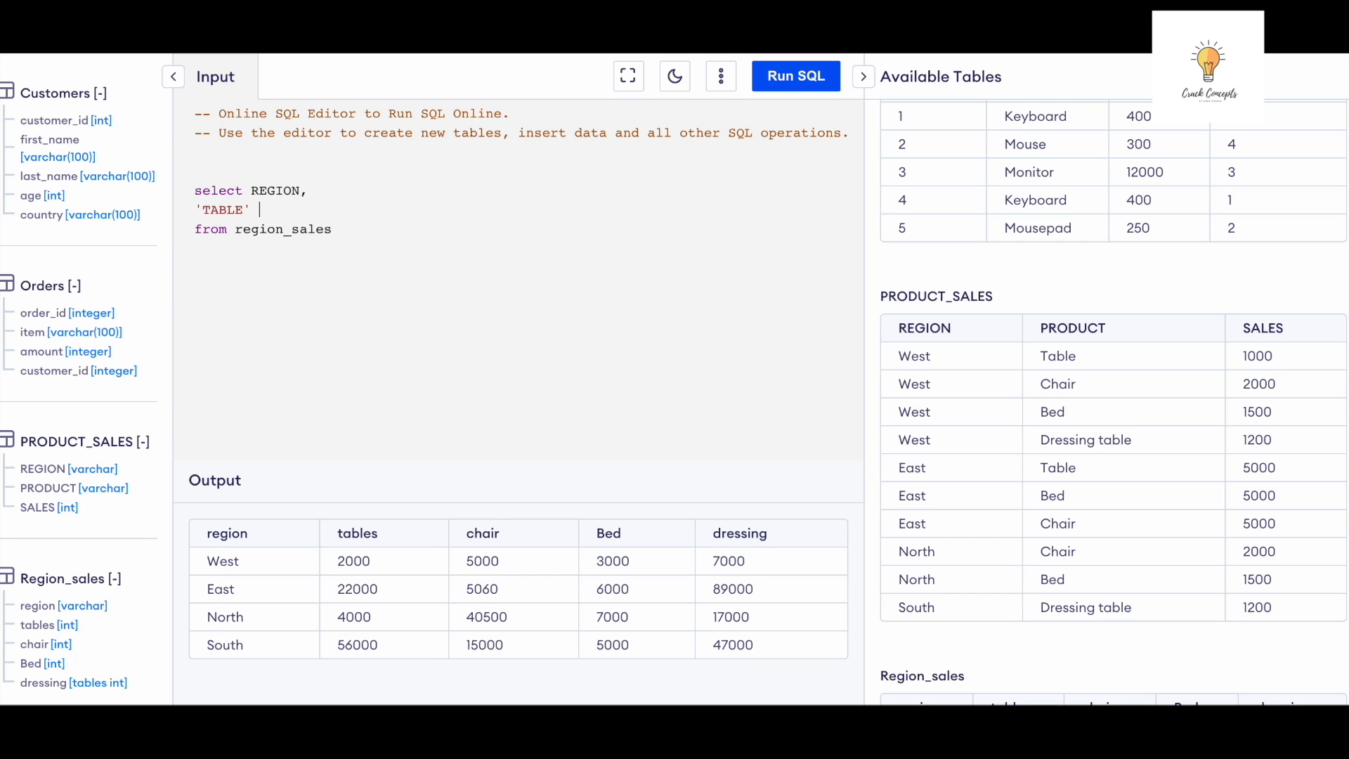
pyautogui.write('AS')
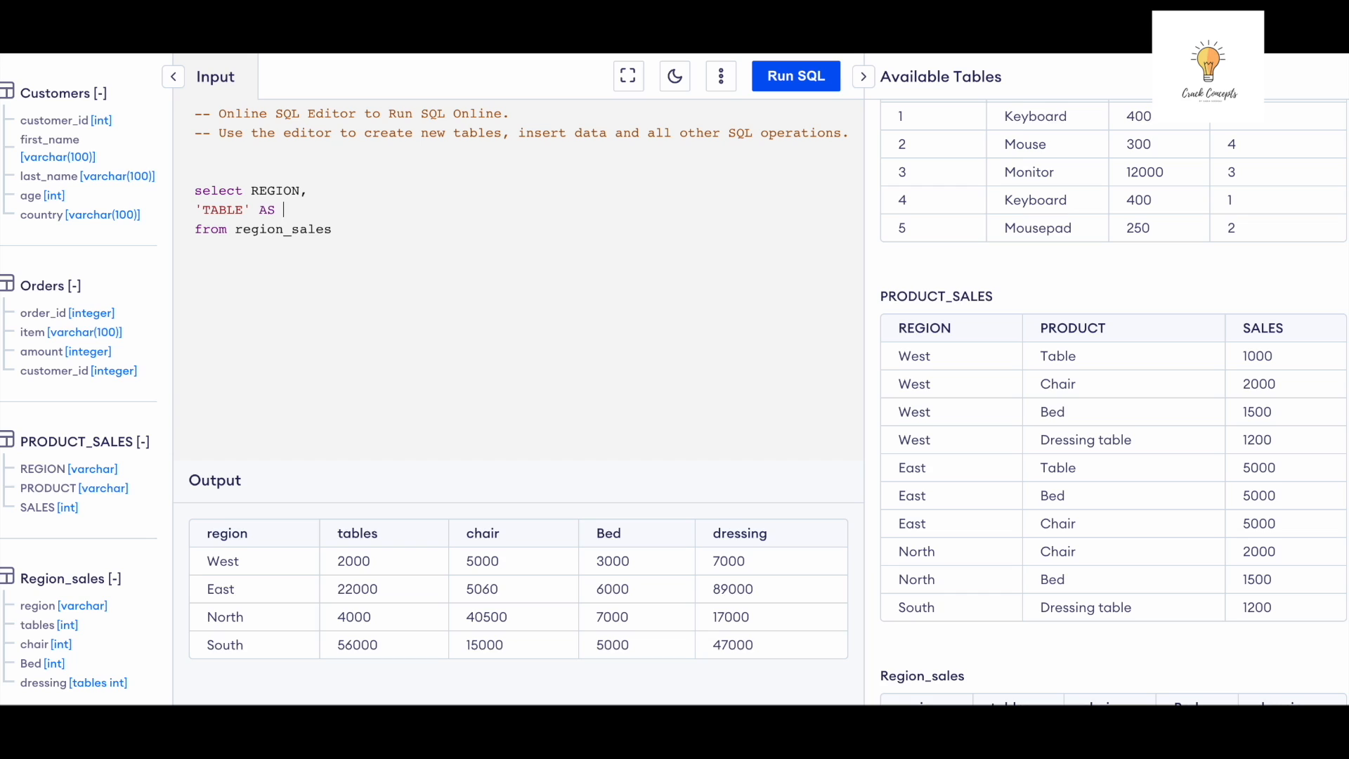
pyautogui.write('PRODUCT')
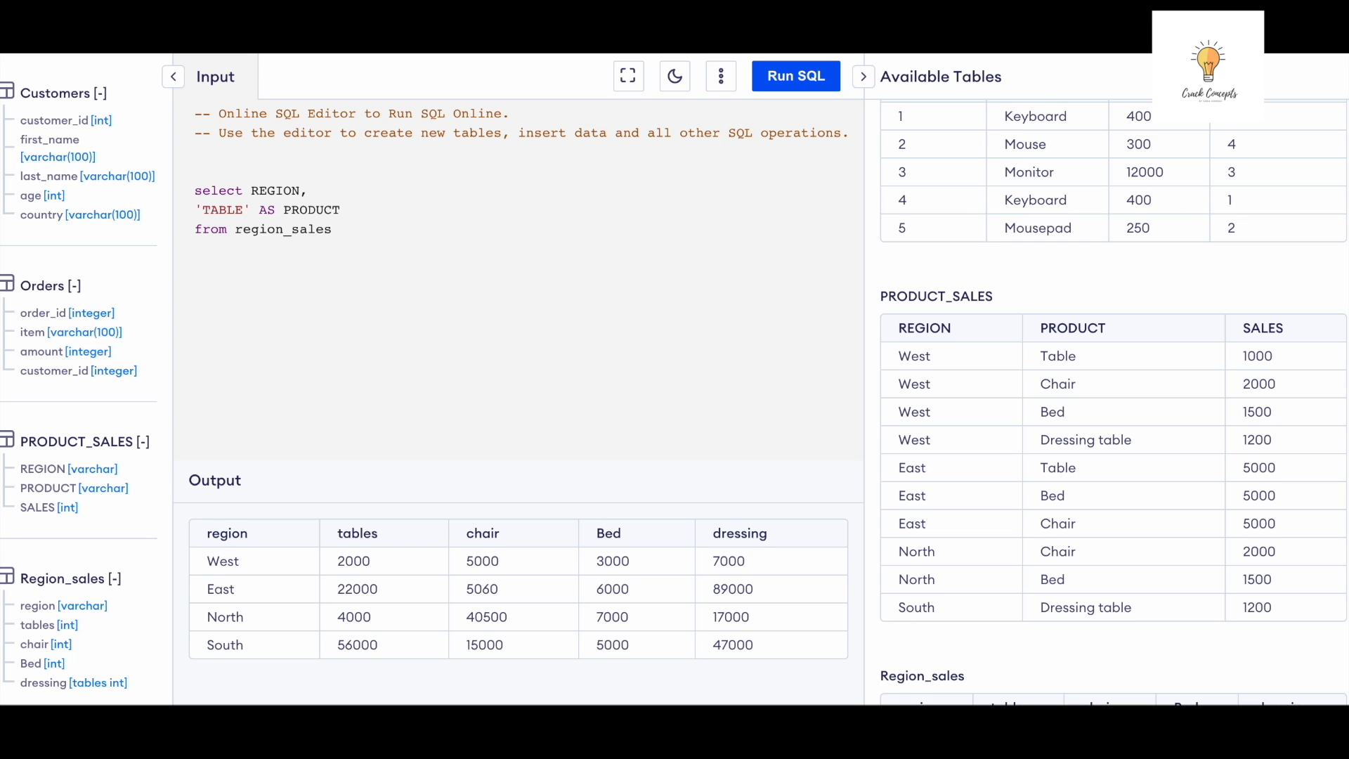
pyautogui.write(',')
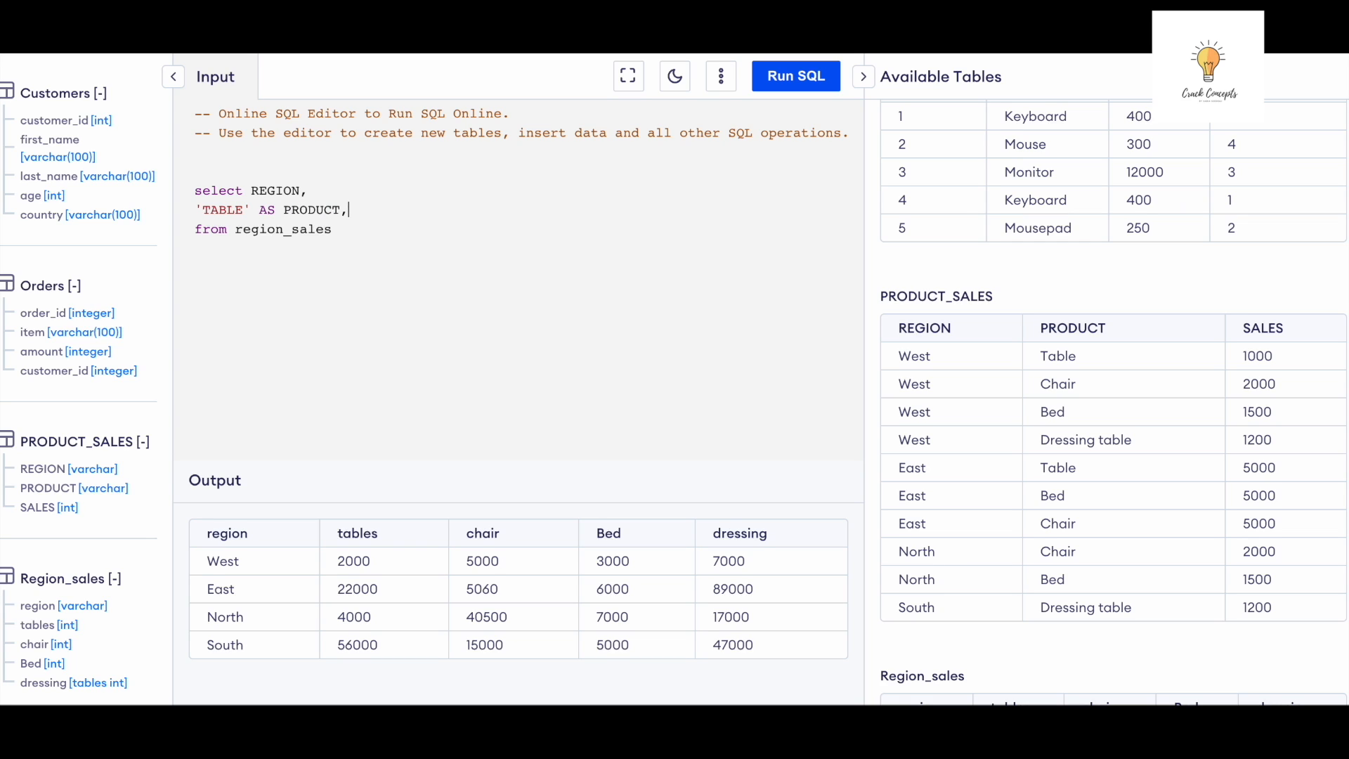
pyautogui.press('Enter')
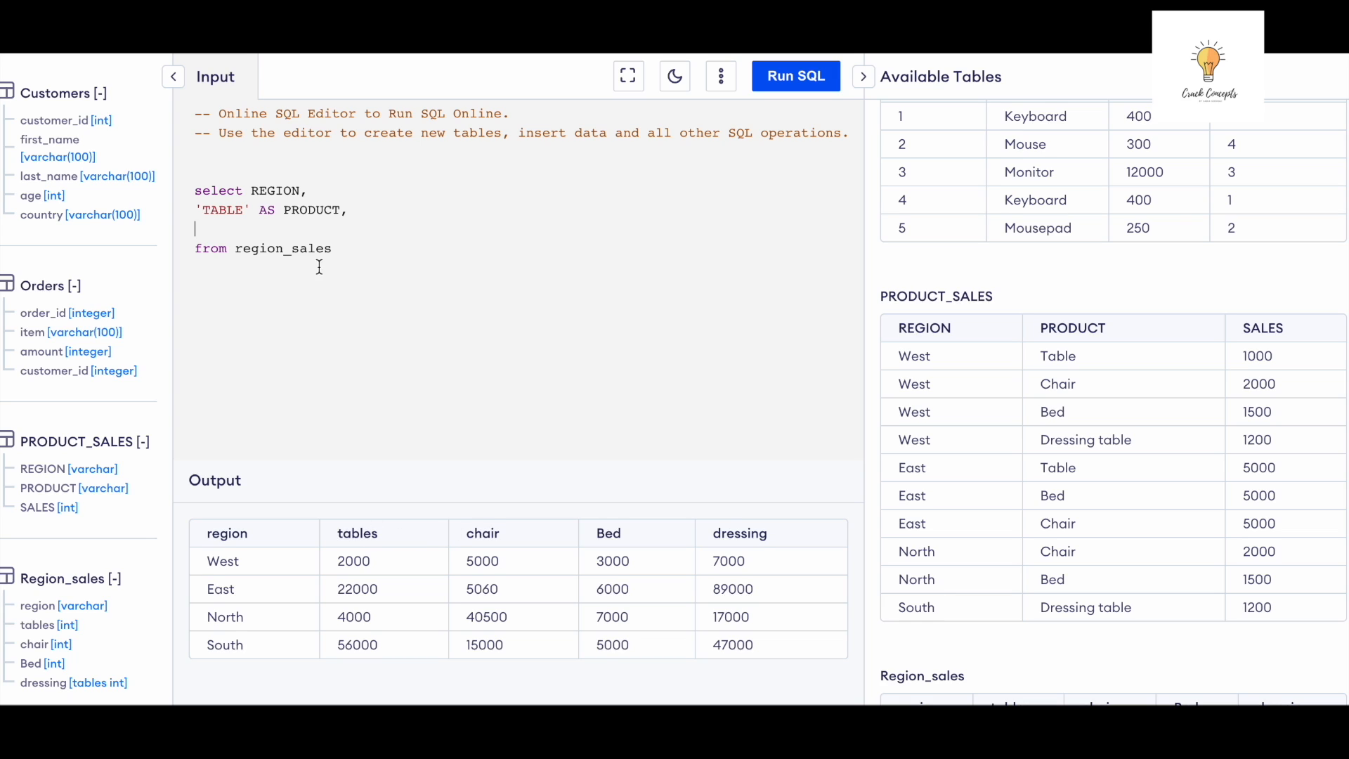
pyautogui.moveTo(226, 236)
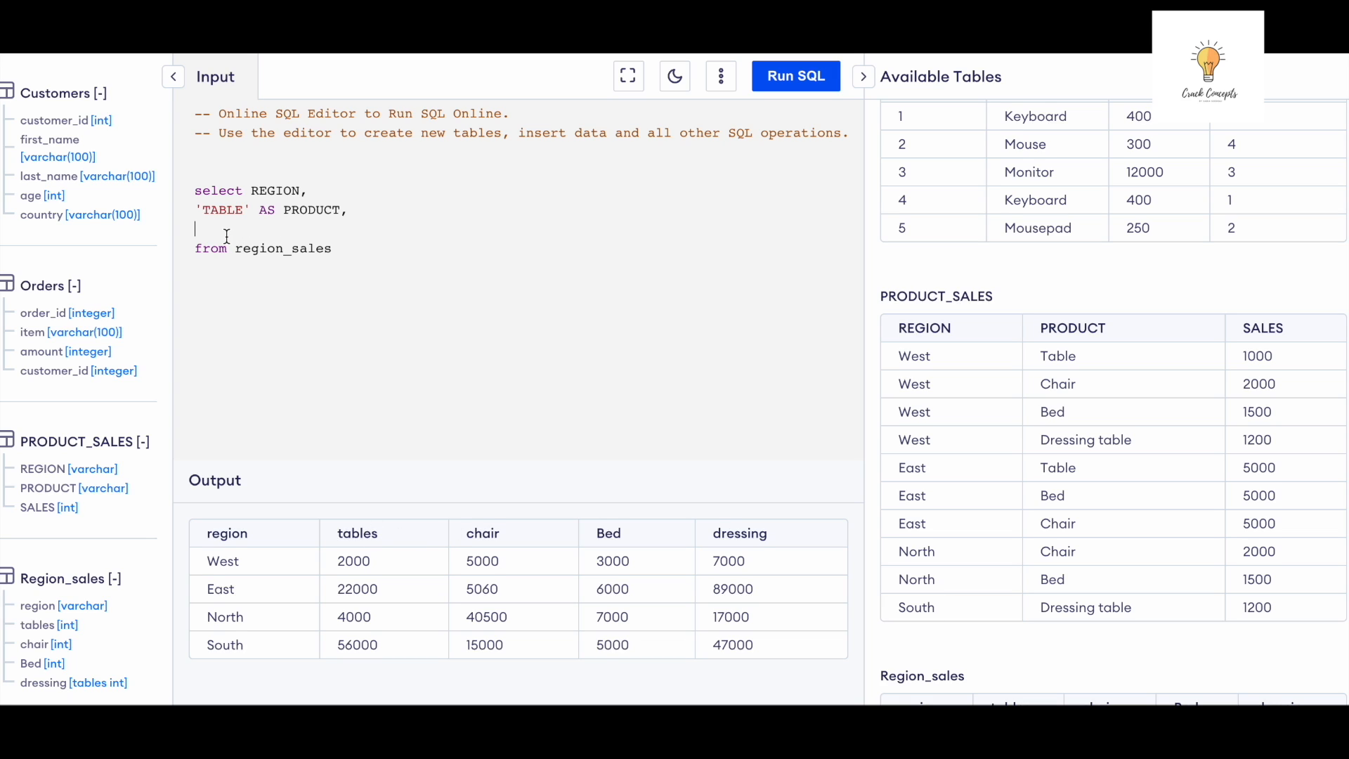
# - Add TABLES AS 'SALES' before FROM region_sales and run the query
pyautogui.write('T')
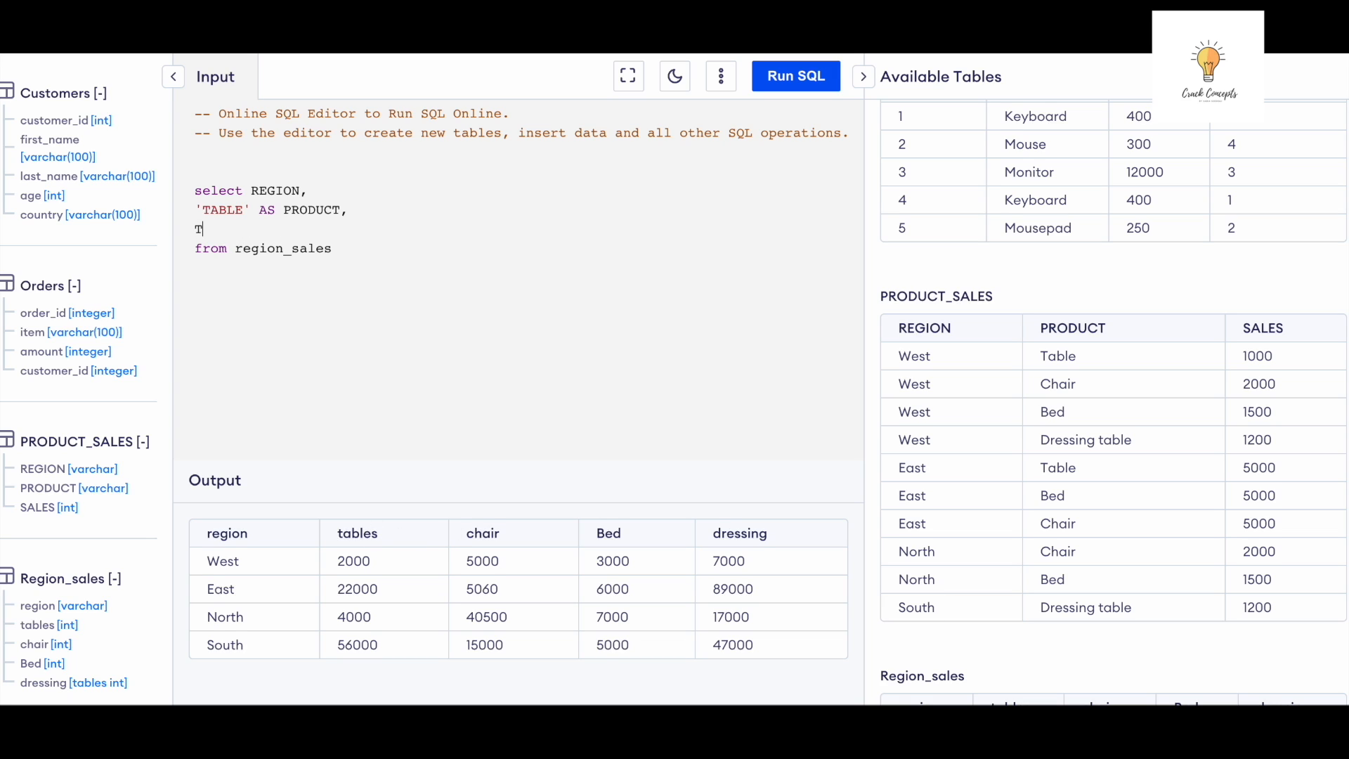
pyautogui.write('ABLES')
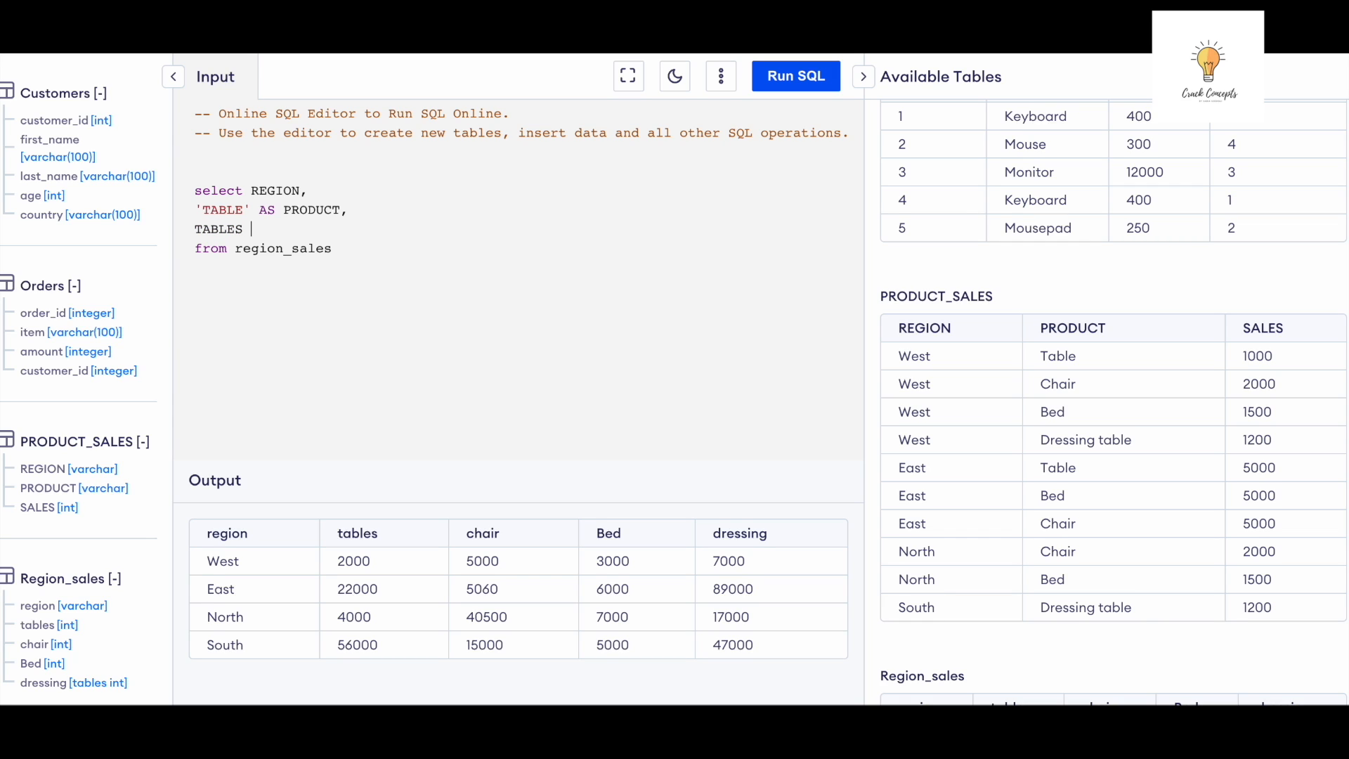
pyautogui.write("AS '")
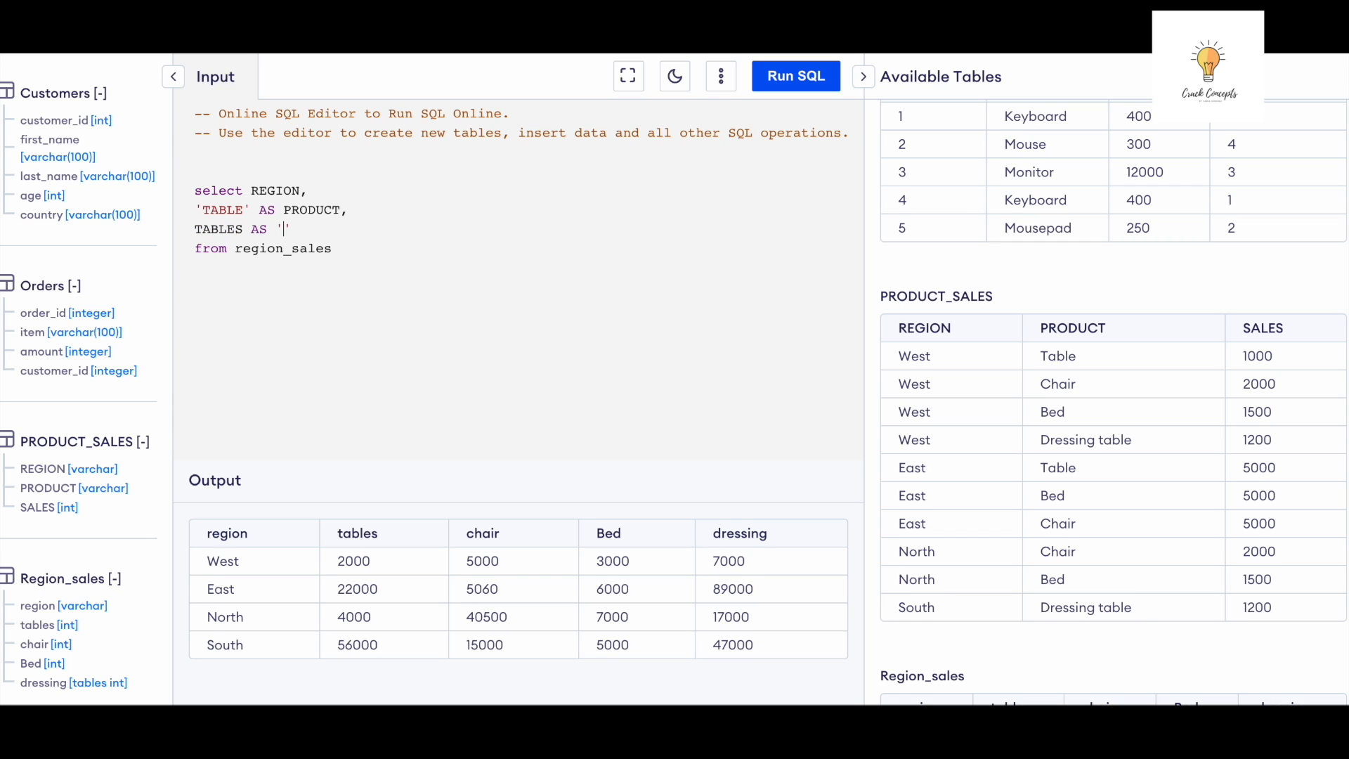
pyautogui.write('SALES')
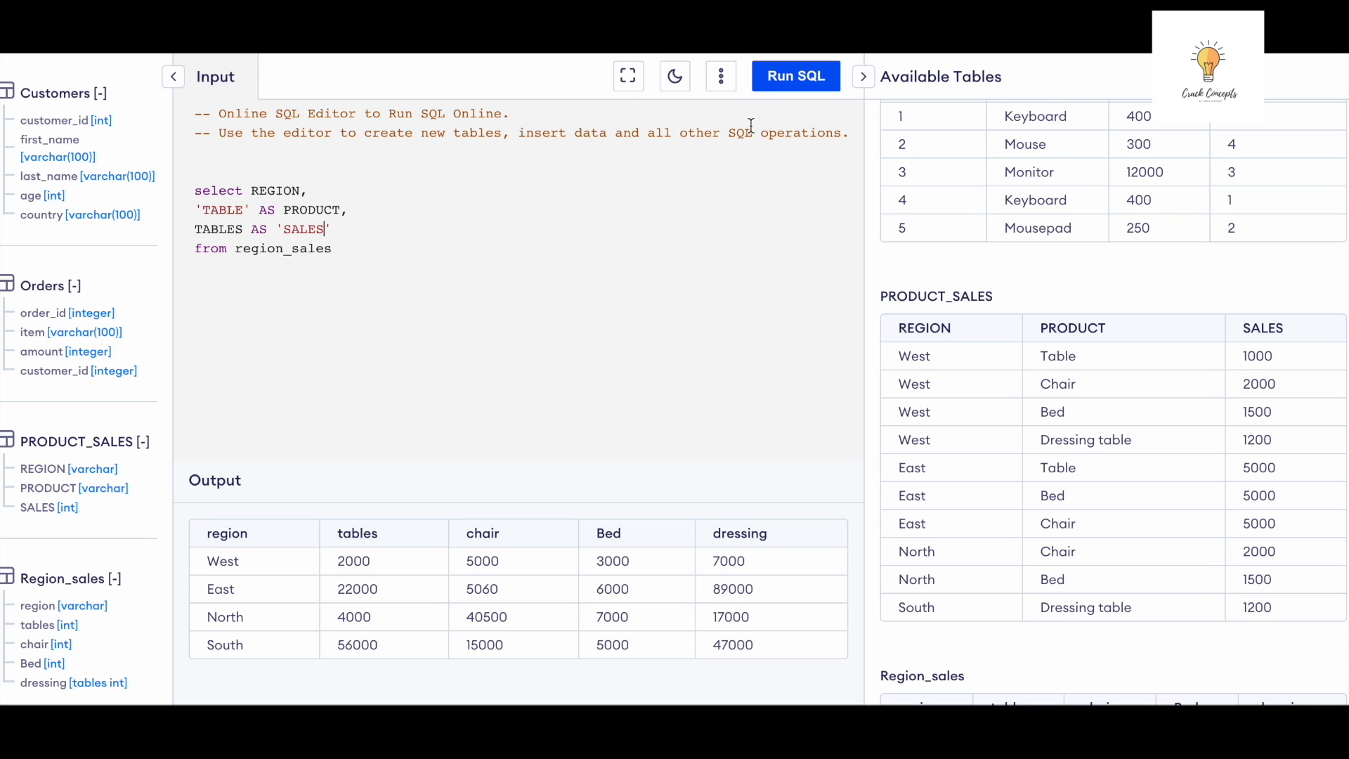
pyautogui.click(793, 76)
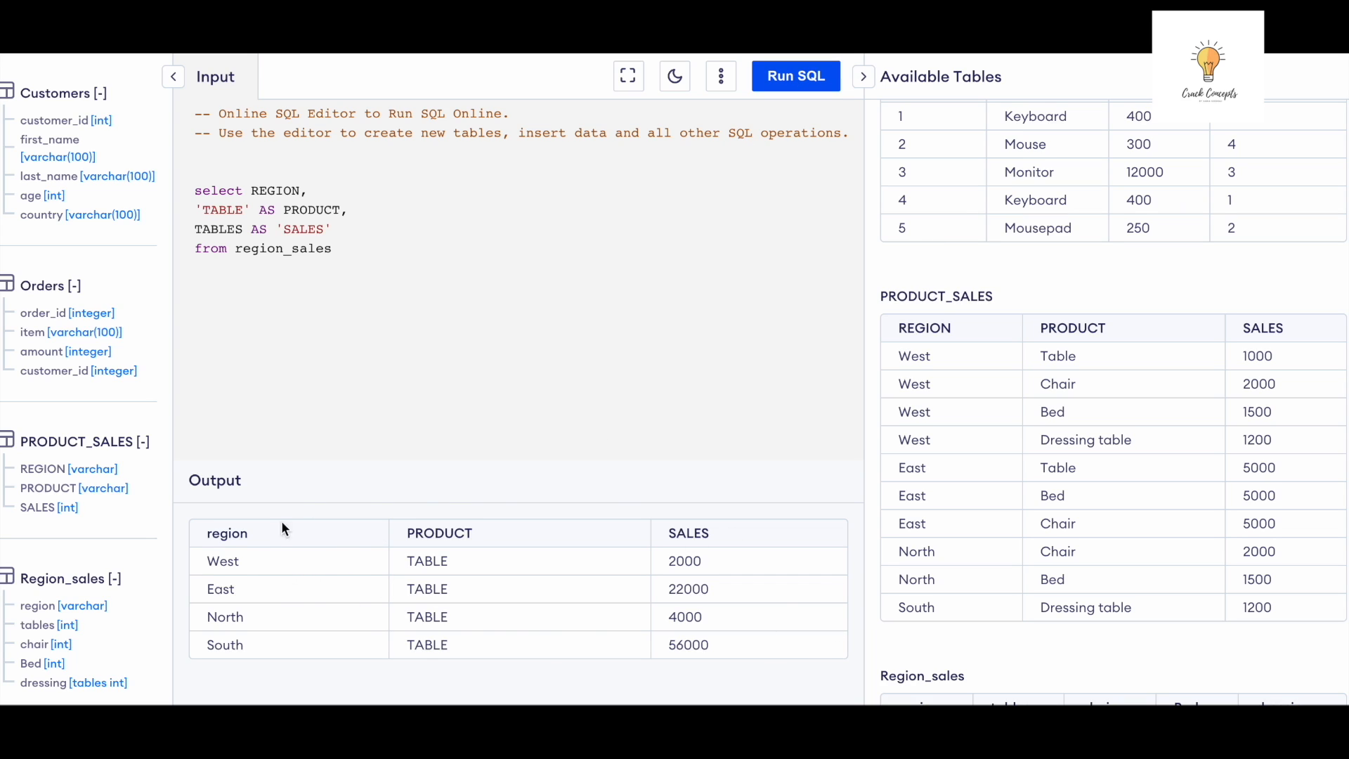
pyautogui.moveTo(266, 628)
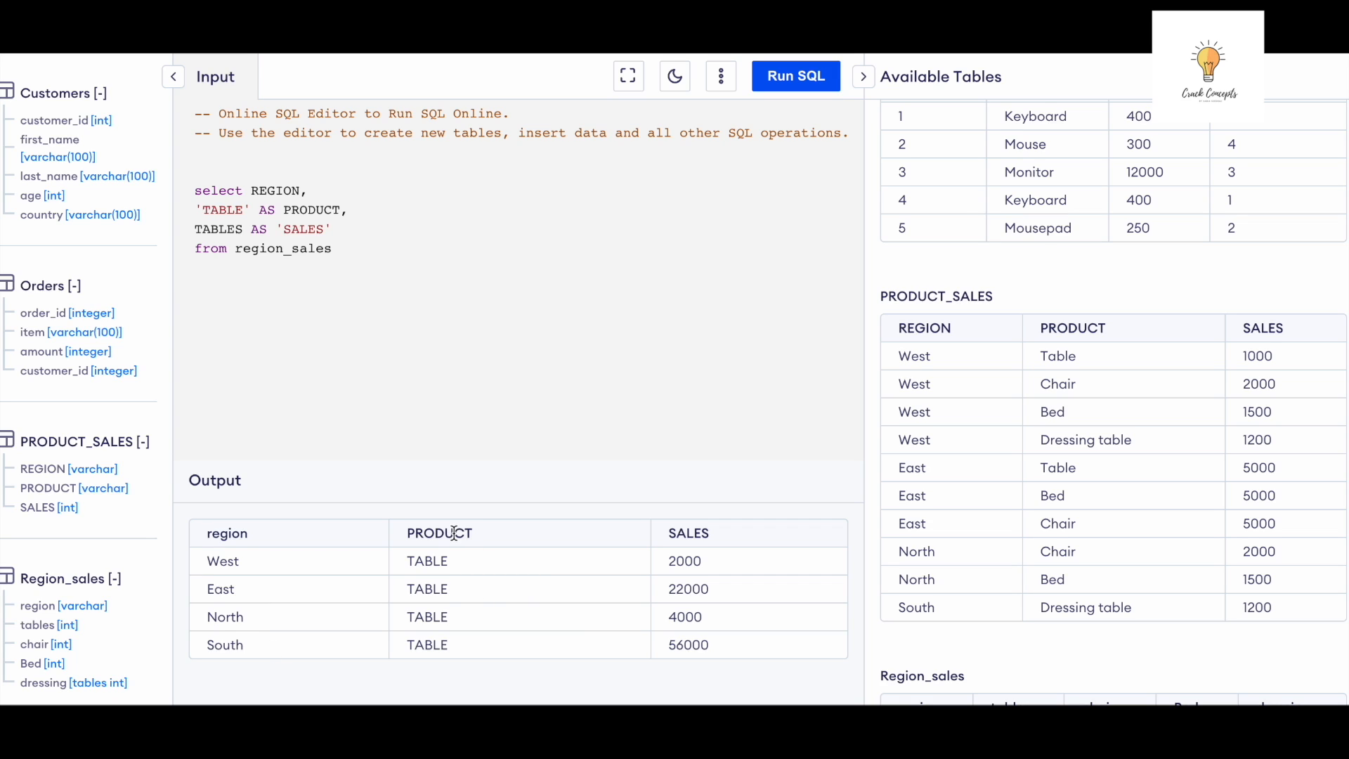
pyautogui.moveTo(480, 566)
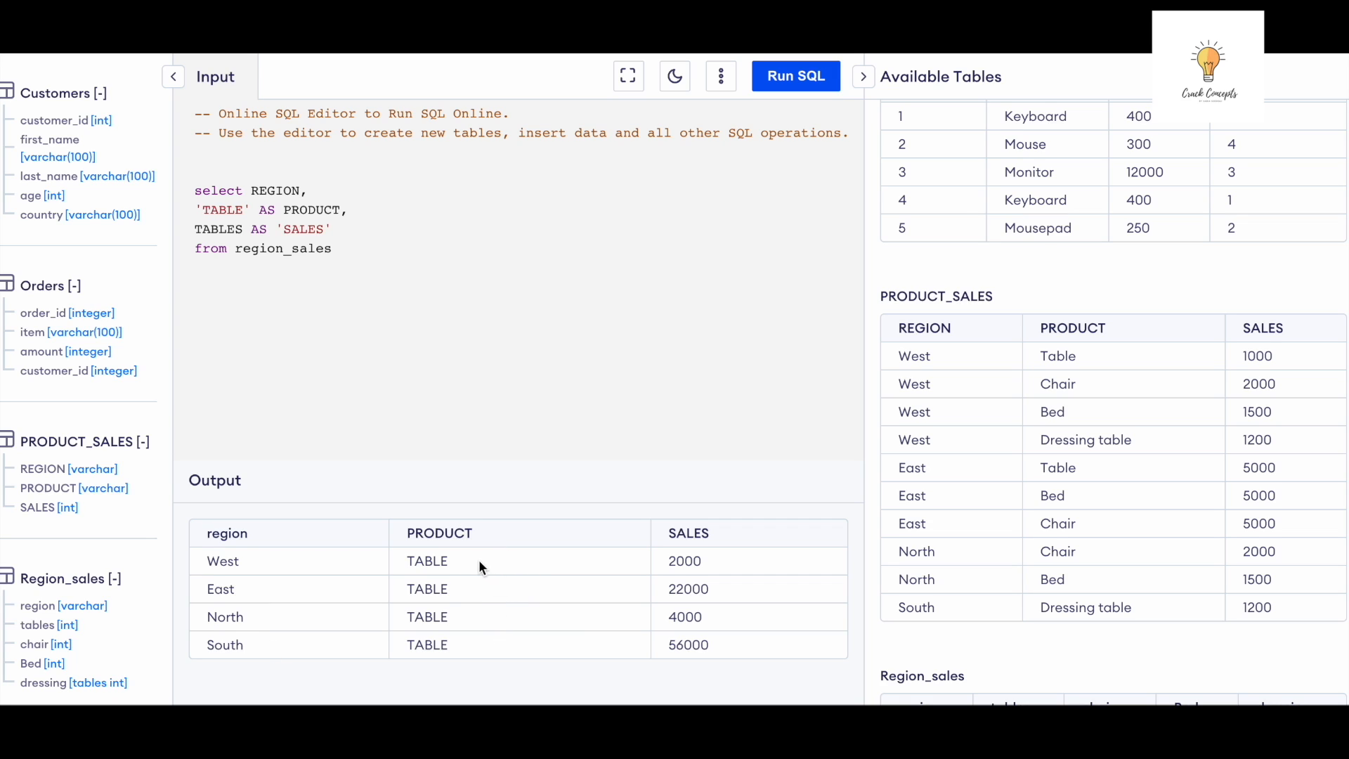
pyautogui.moveTo(735, 531)
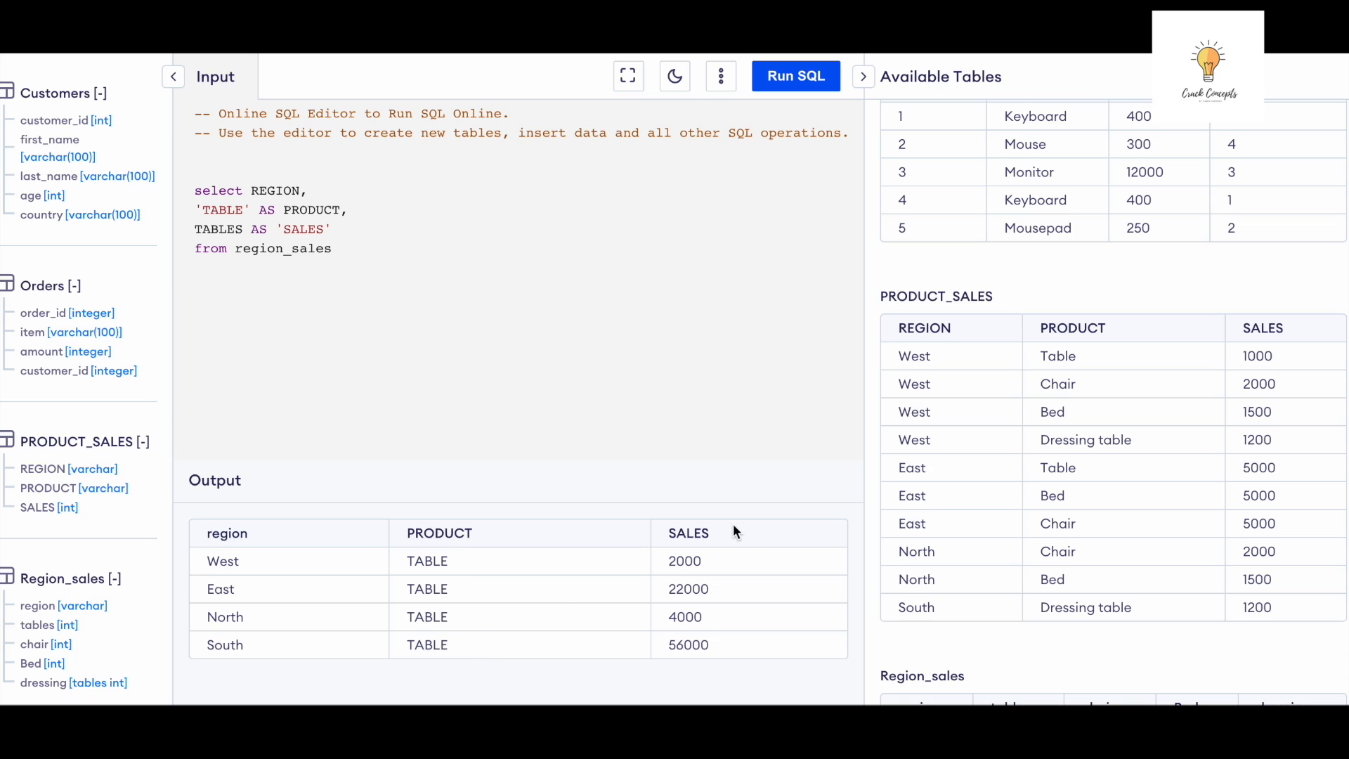
pyautogui.moveTo(717, 621)
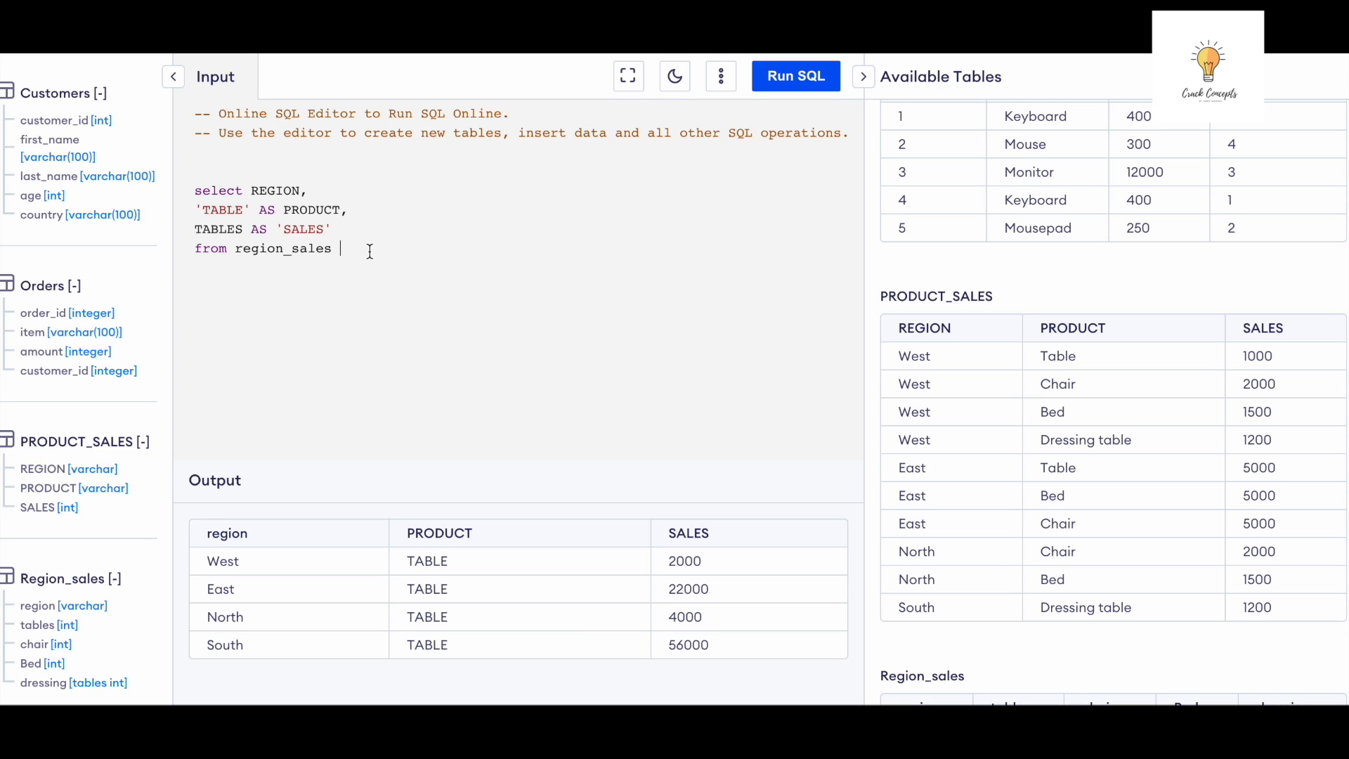
# - Append UNION ALL and begin a second SELECT REGION for the Chair column
pyautogui.write('union all')
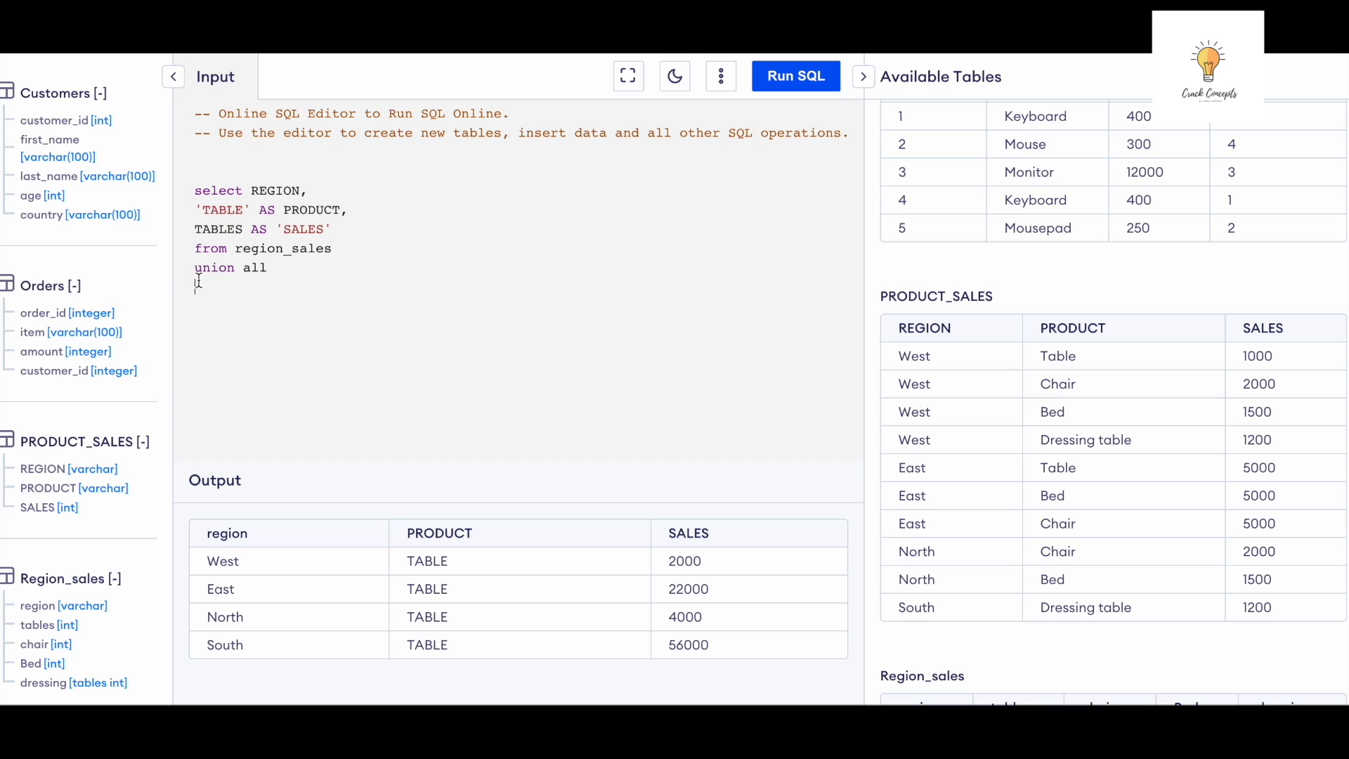
pyautogui.write('select REGION,')
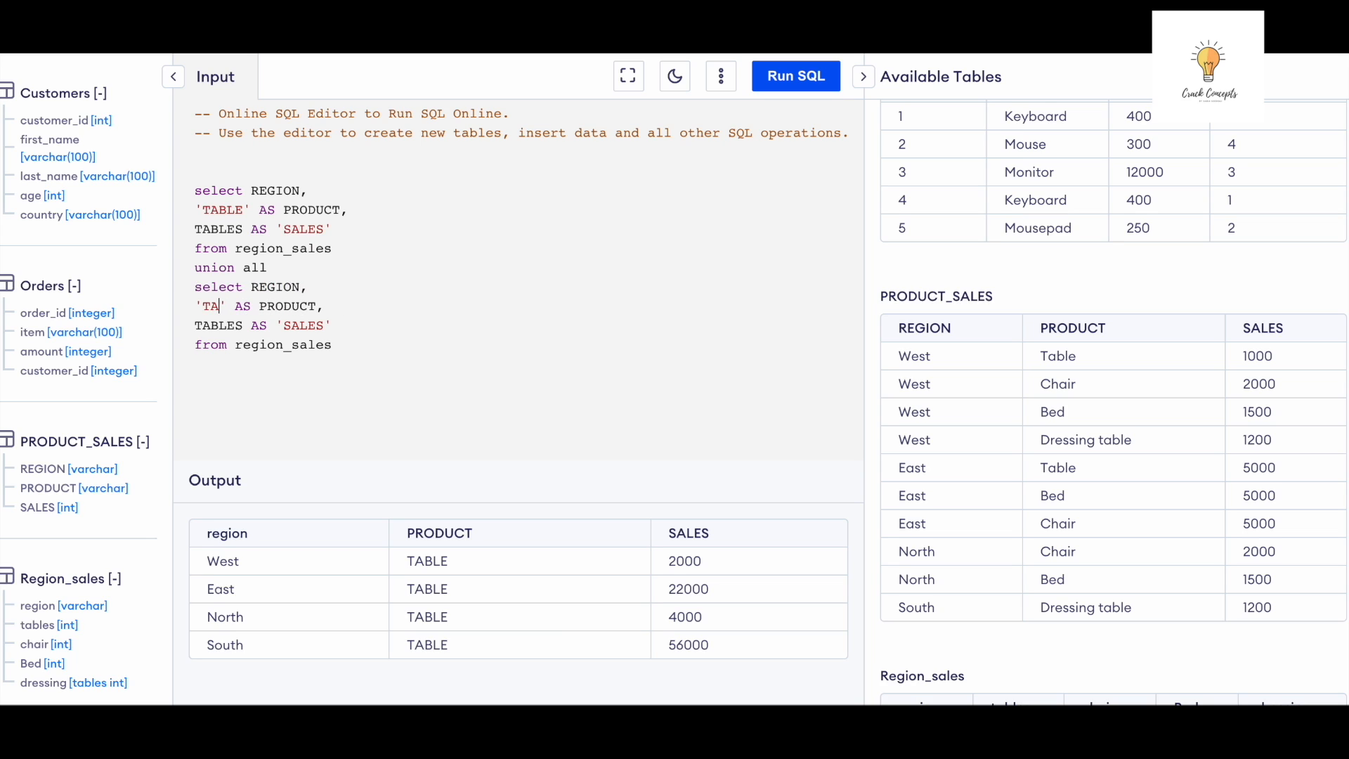
pyautogui.write('C')
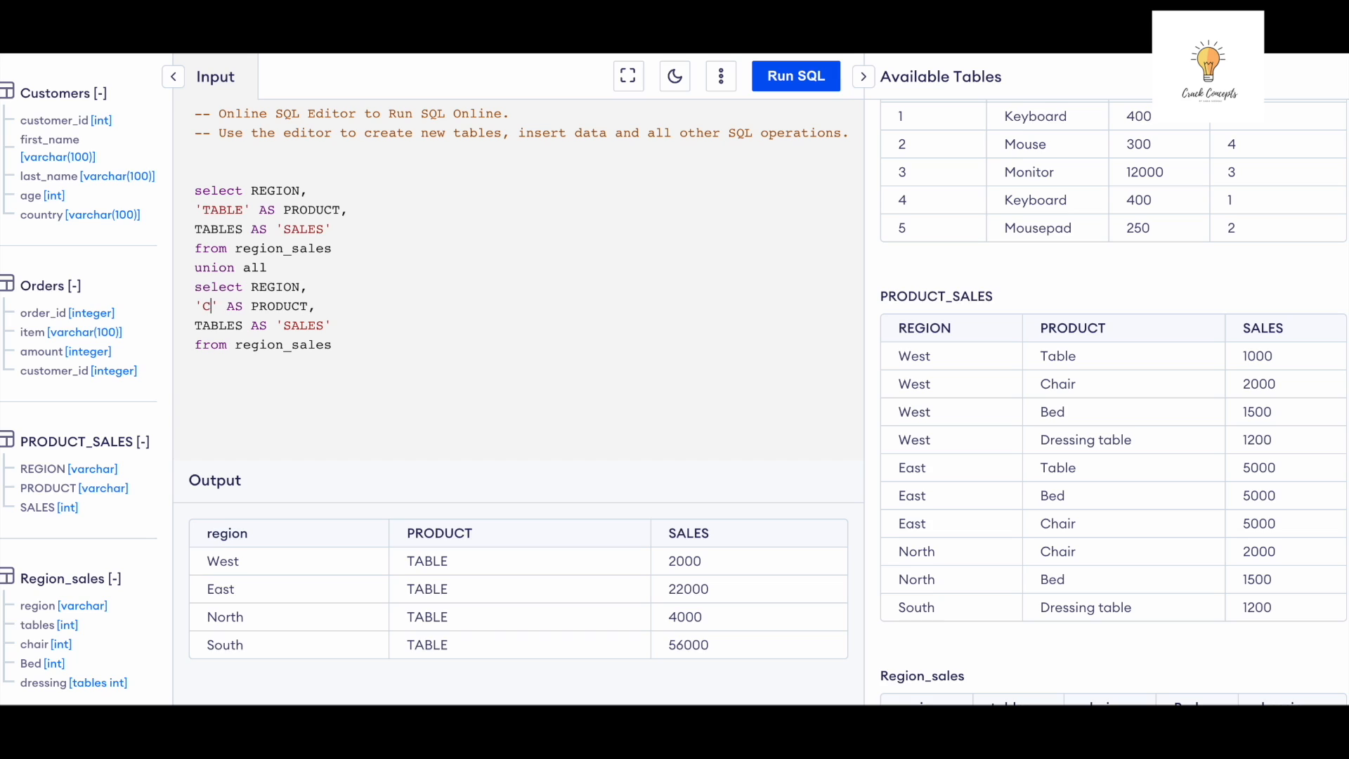
pyautogui.write('hair')
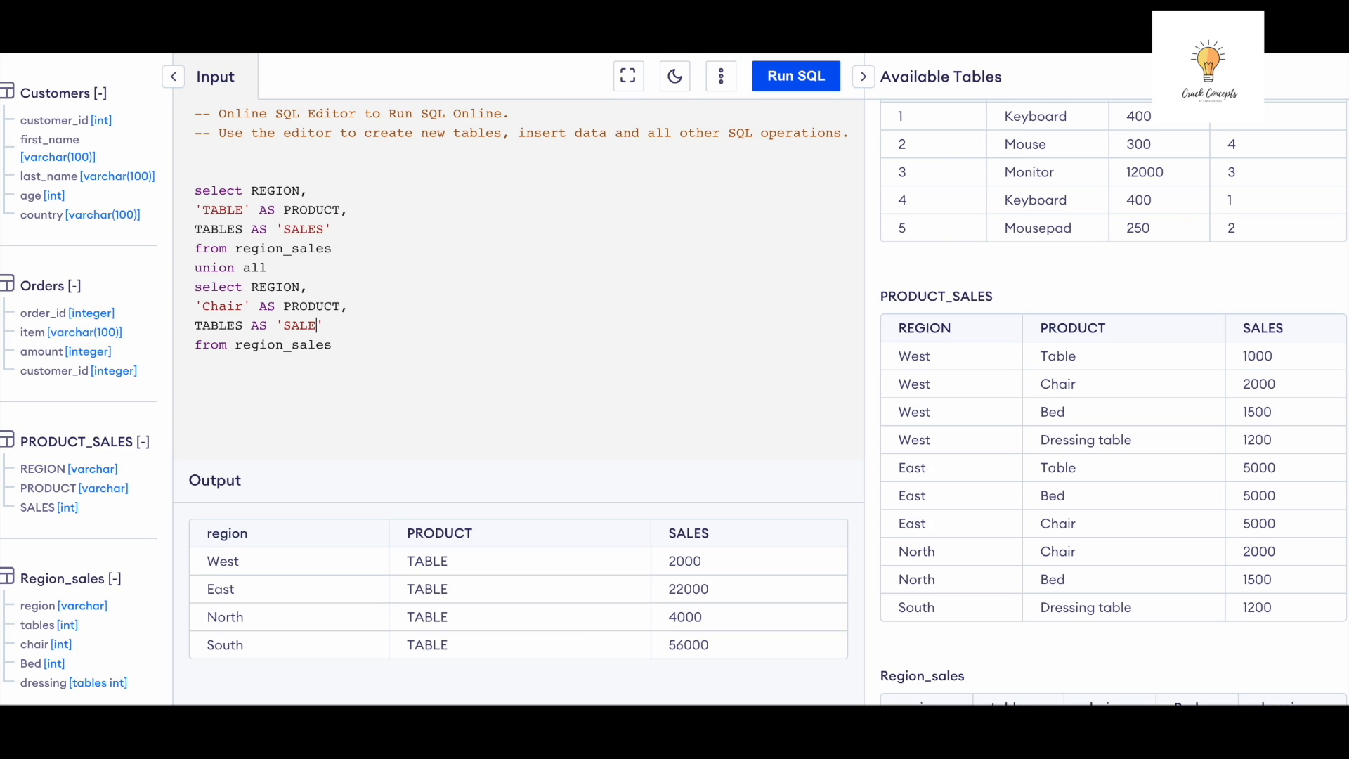
pyautogui.press('Backspace')
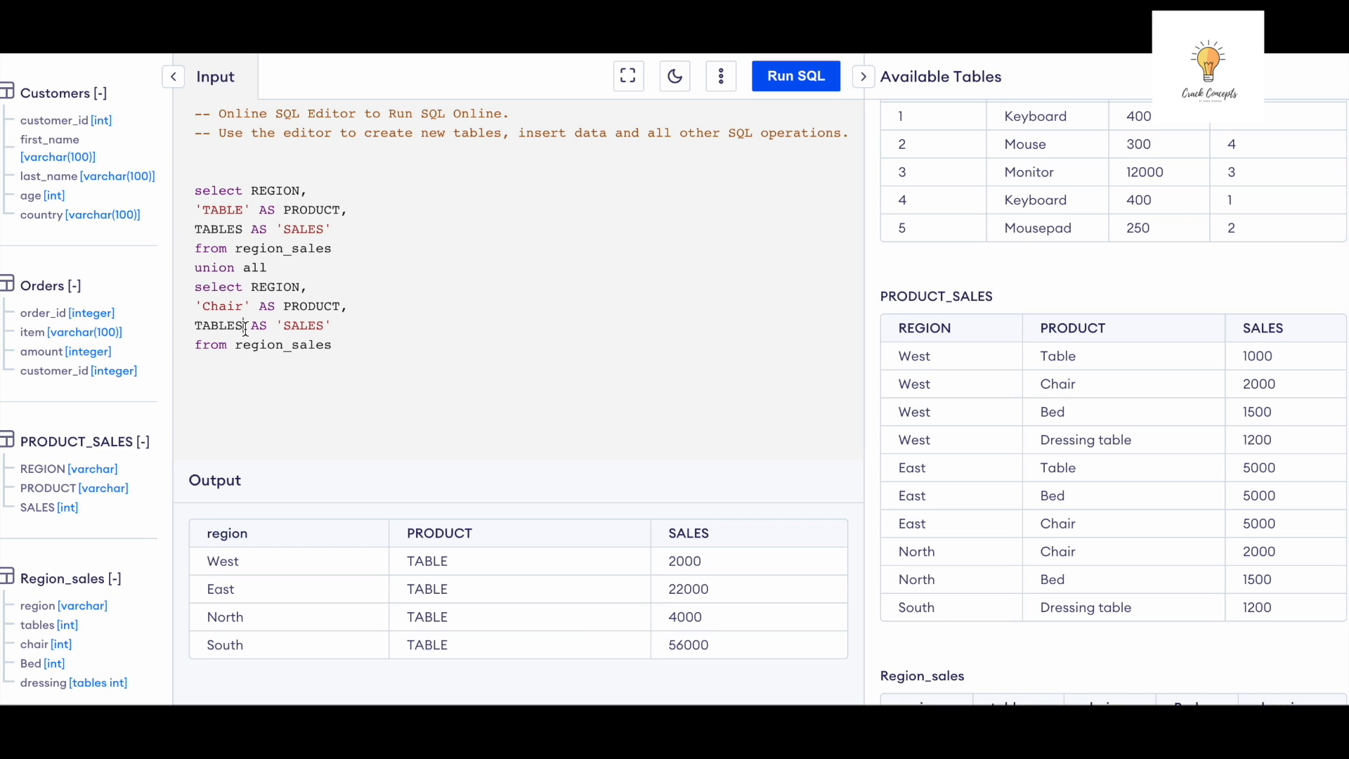
pyautogui.write('CHAIR')
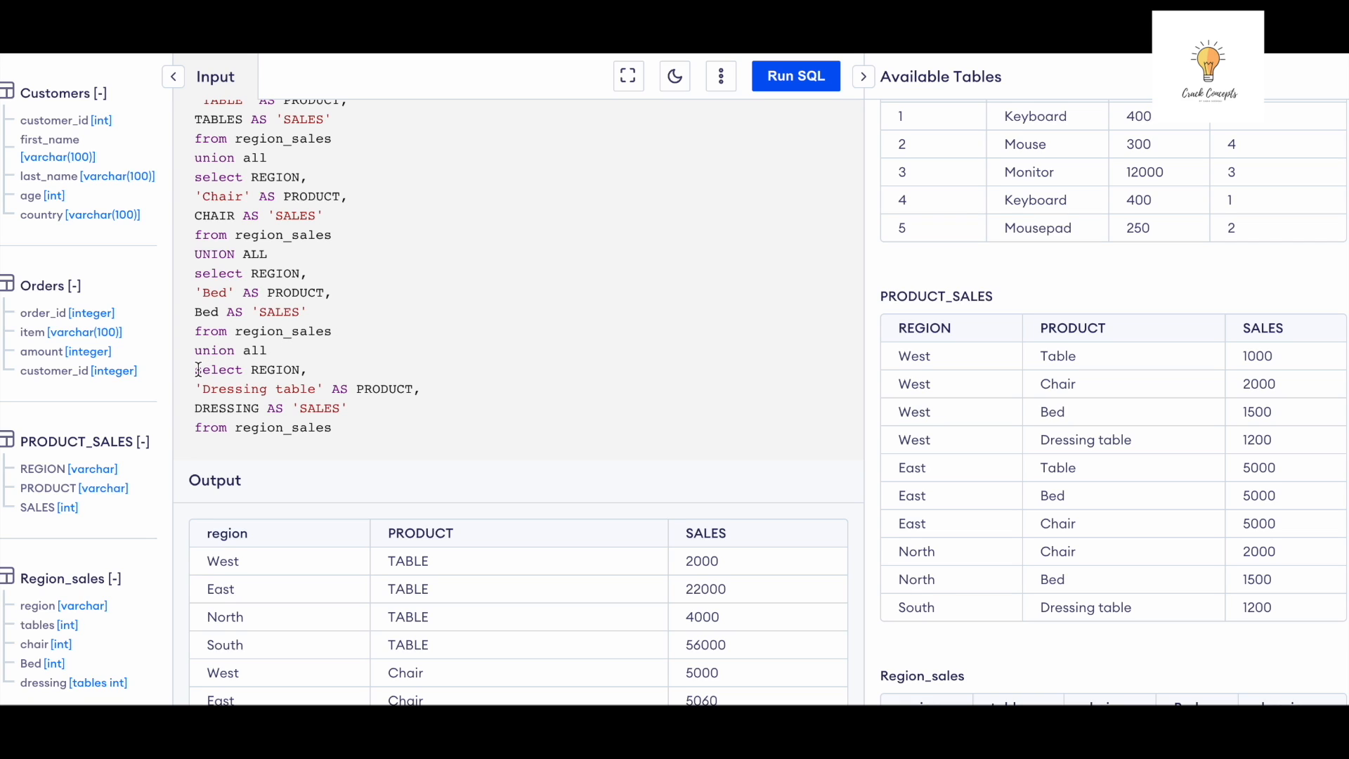
pyautogui.moveTo(197, 370); pyautogui.dragTo(333, 427)
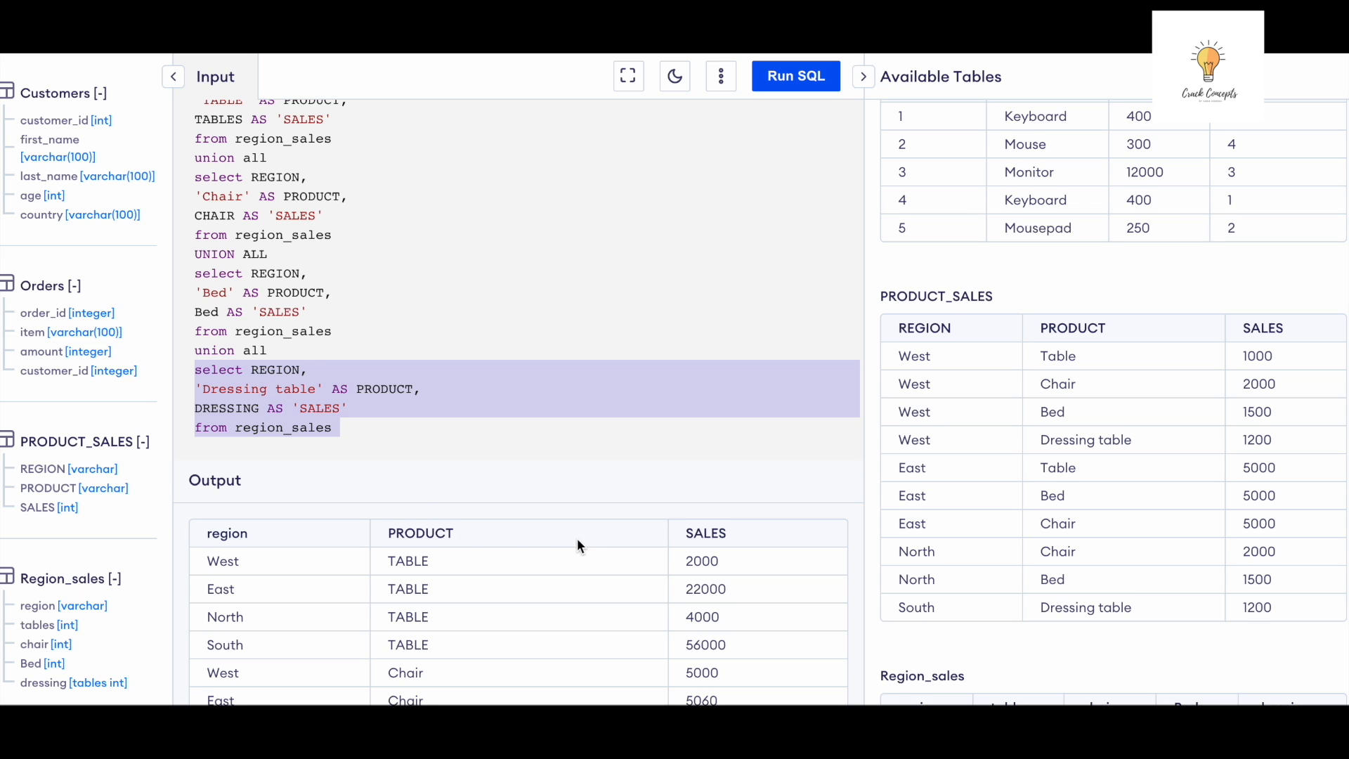
pyautogui.scroll(-3)
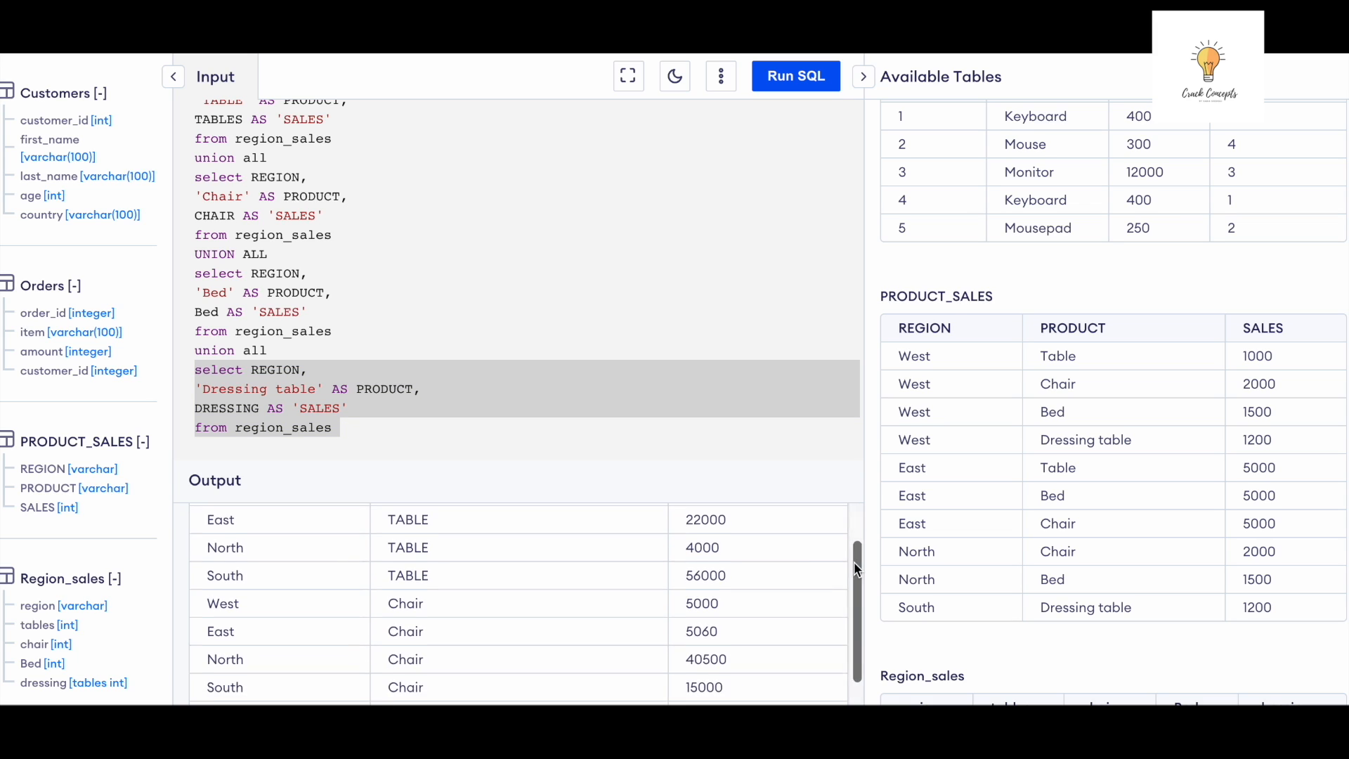
pyautogui.scroll(-3)
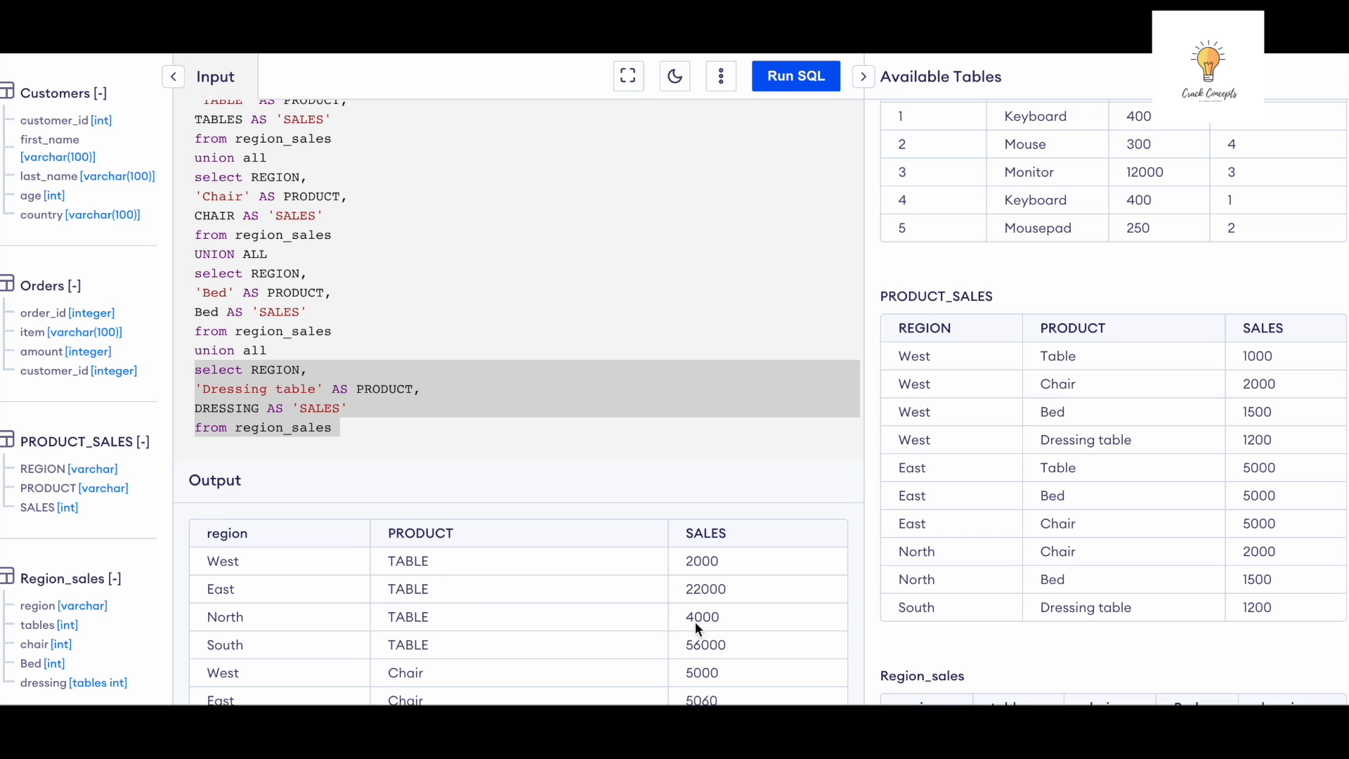
pyautogui.scroll(-3)
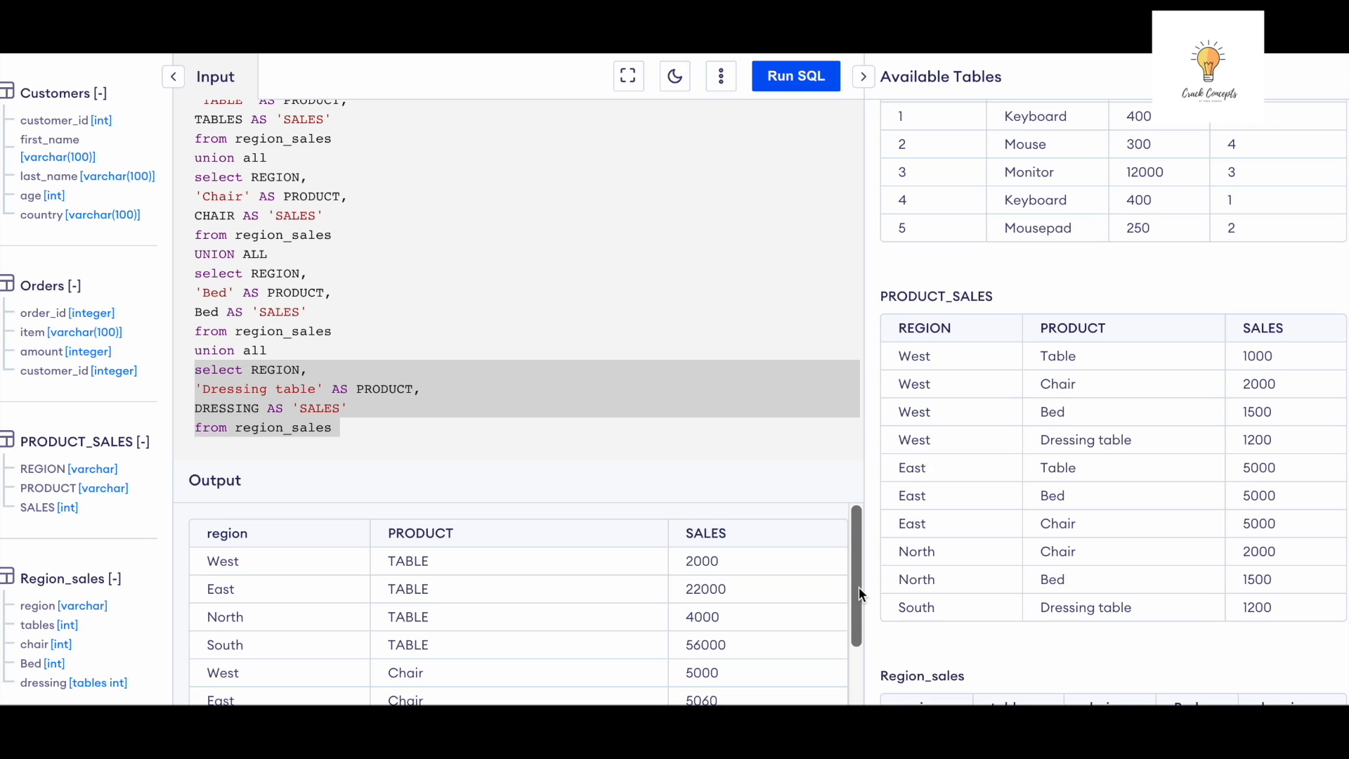
pyautogui.moveTo(792, 261)
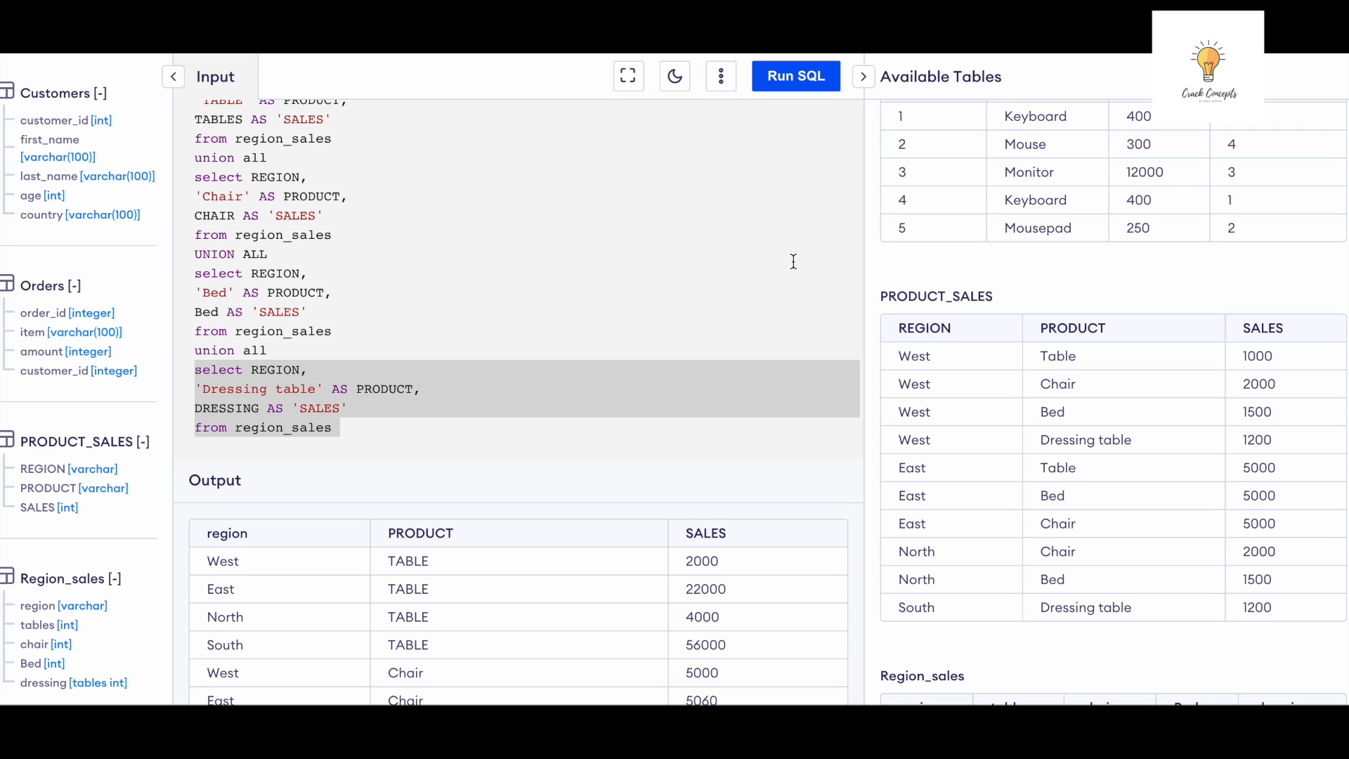